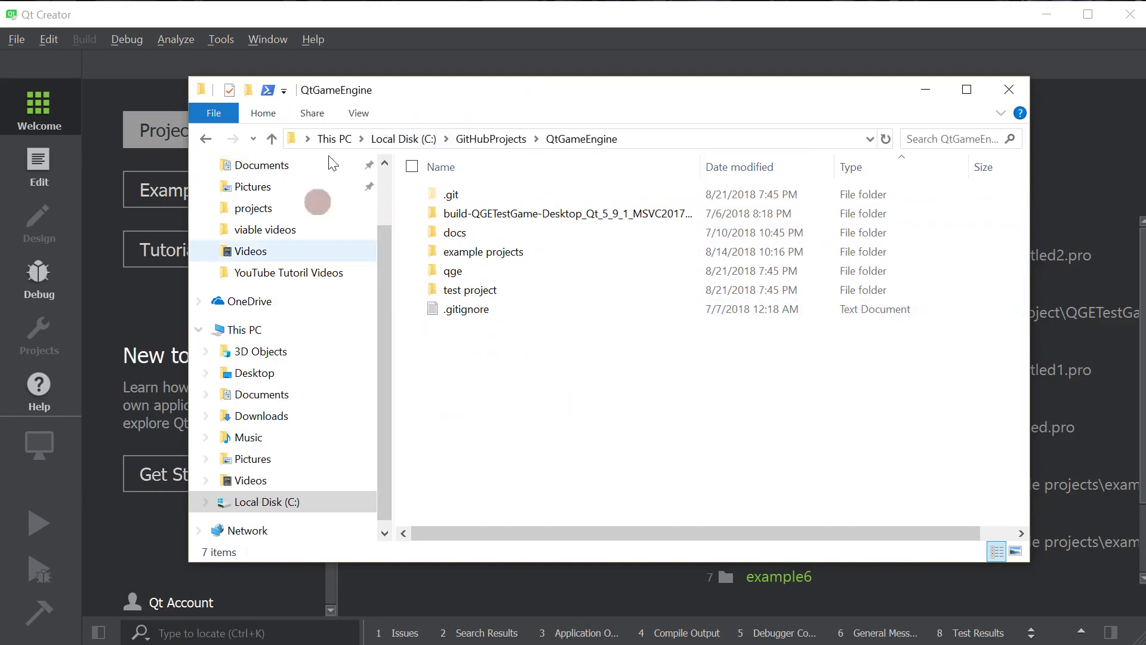
- Select the qge folder inside the QtGameEngine repository for copying
click(468, 308)
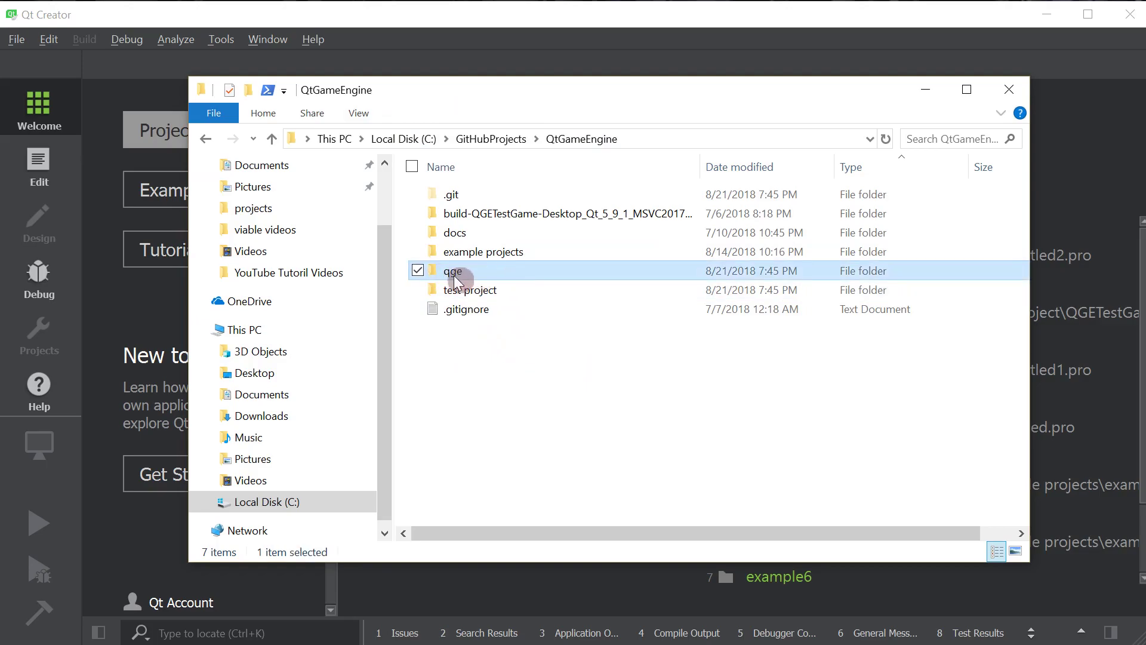
mouse_move(715, 99)
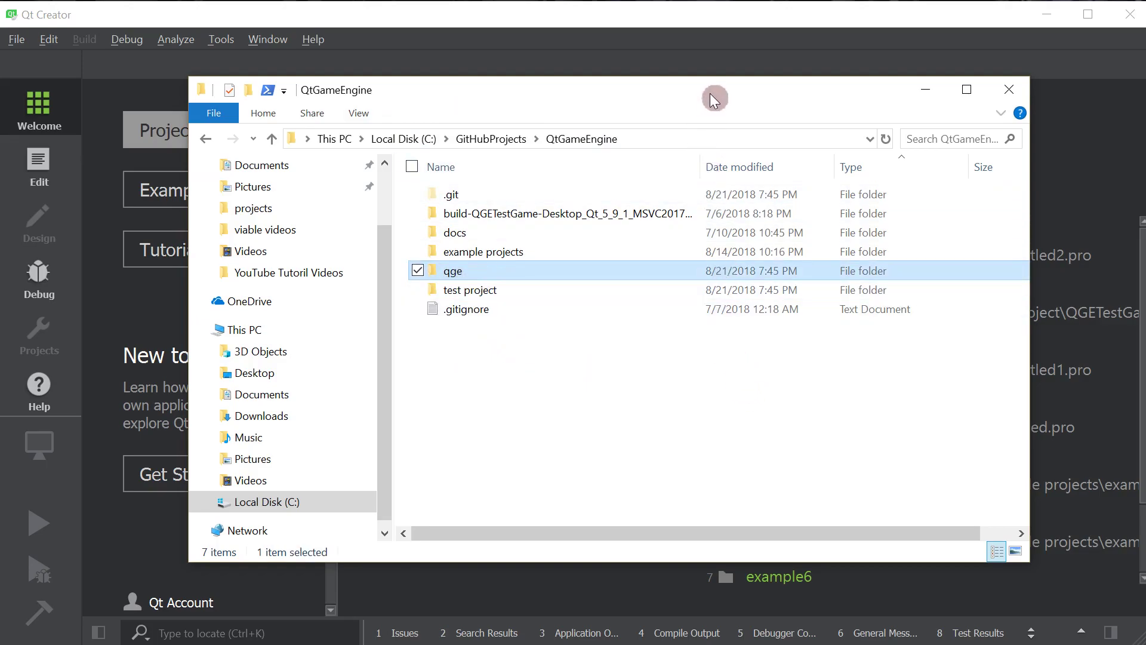
- Start a new Qt Widgets Application project, keeping the default name untitled3 and location
click(1007, 90)
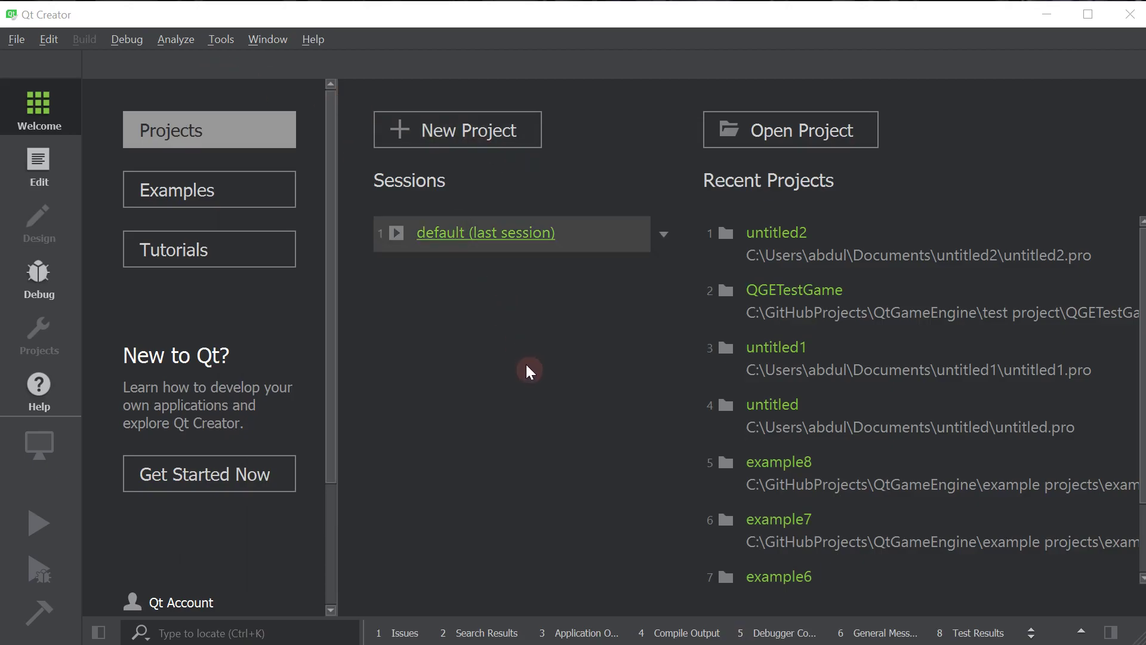
mouse_move(534, 375)
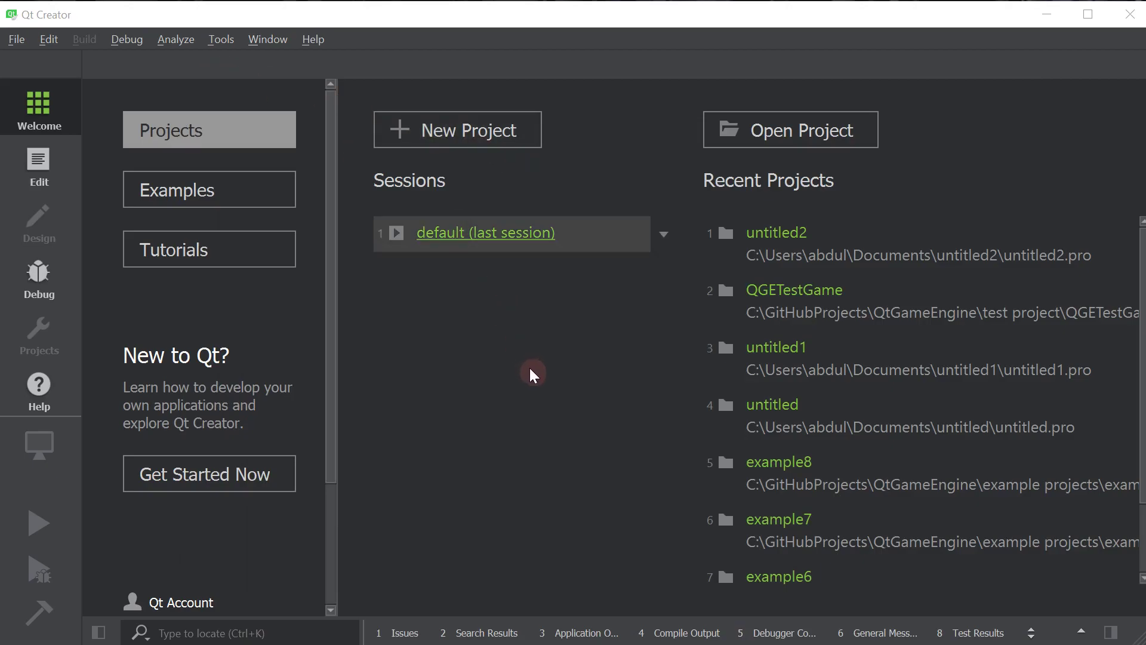
mouse_move(521, 382)
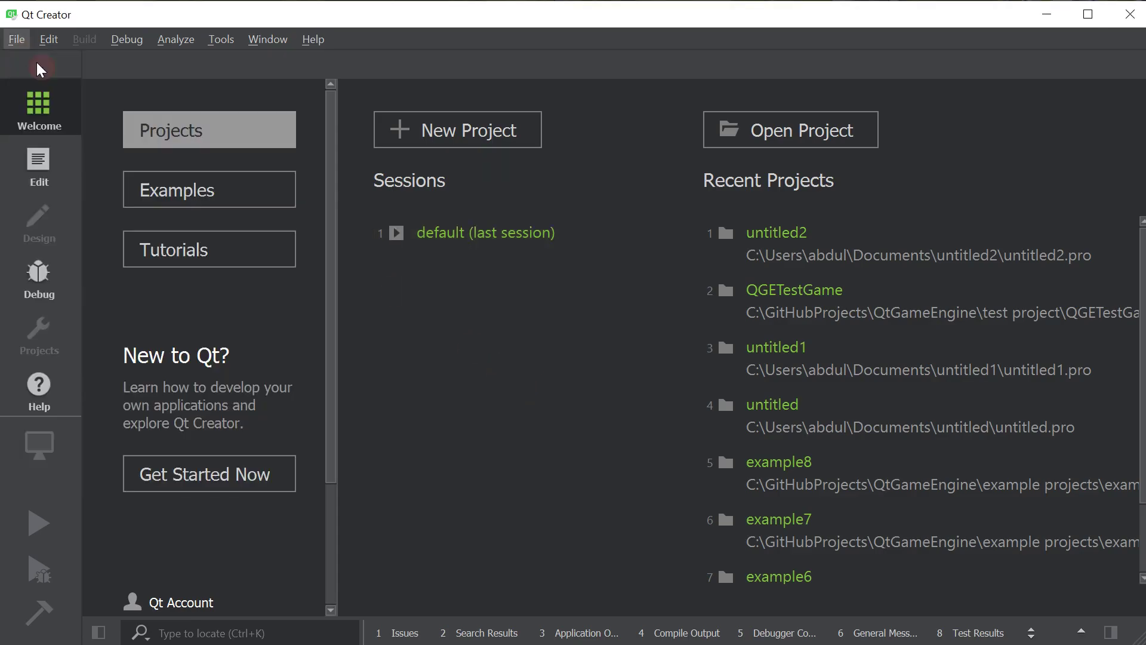
click(458, 129)
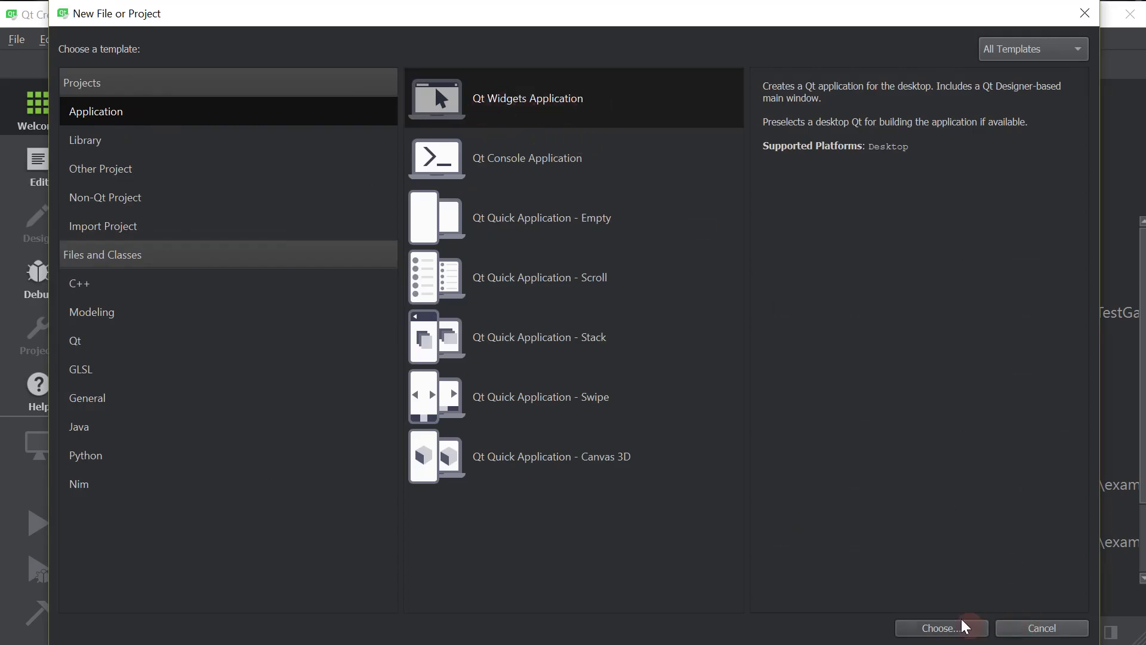
click(941, 628)
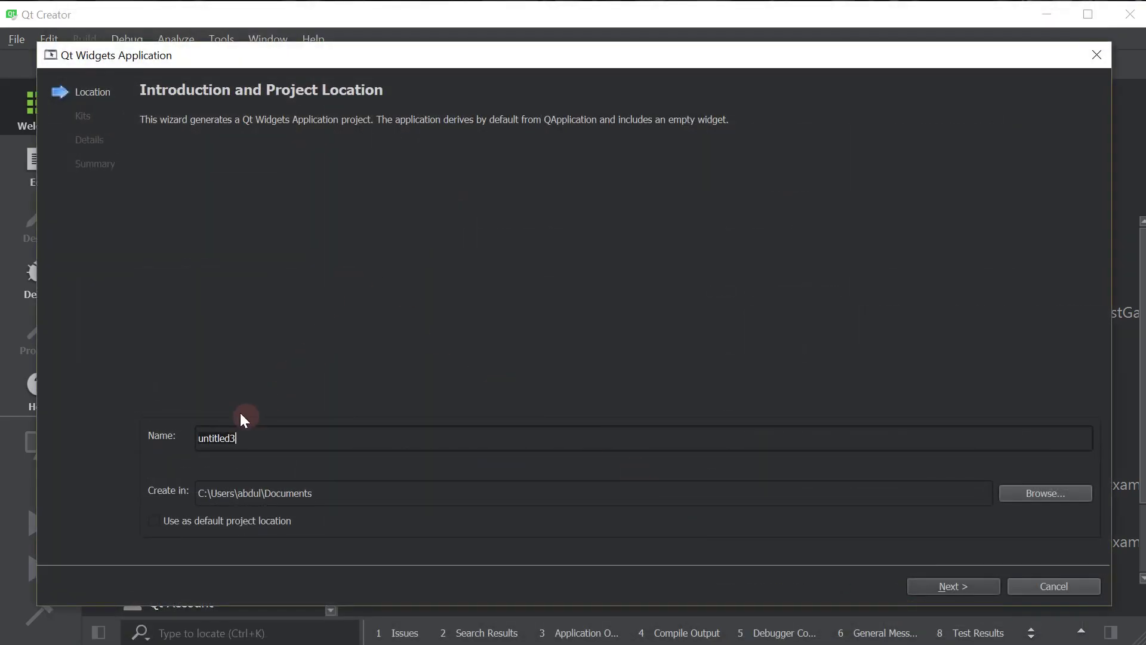
click(953, 585)
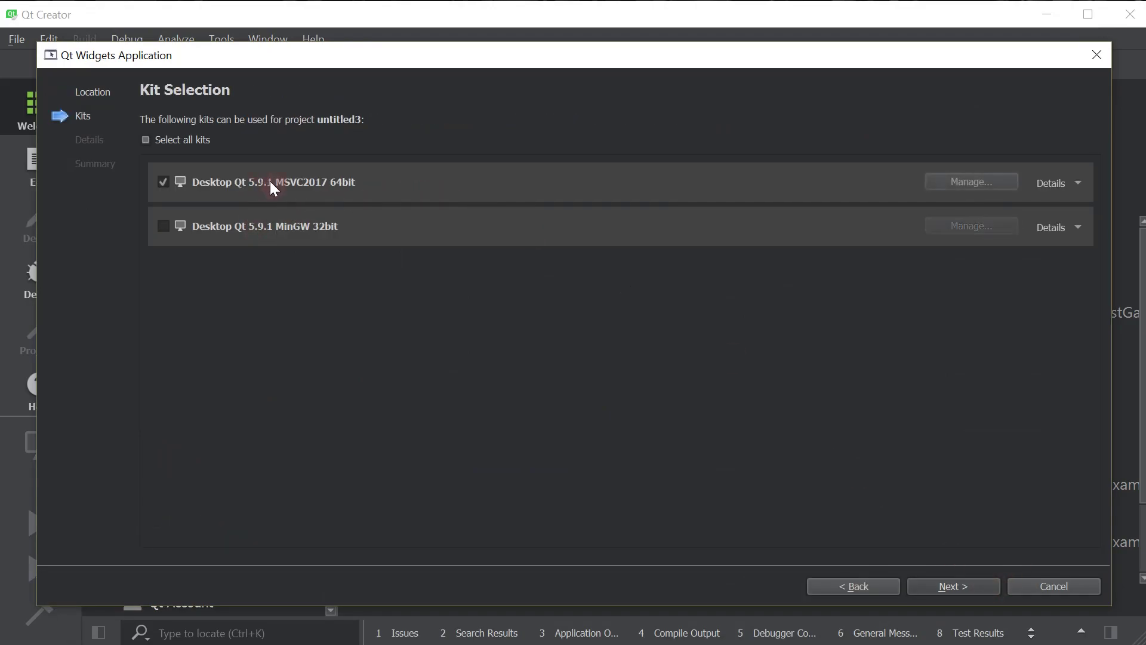
- Keep the MSVC2017 64bit kit, disable form file generation, and finish creating untitled3
click(953, 586)
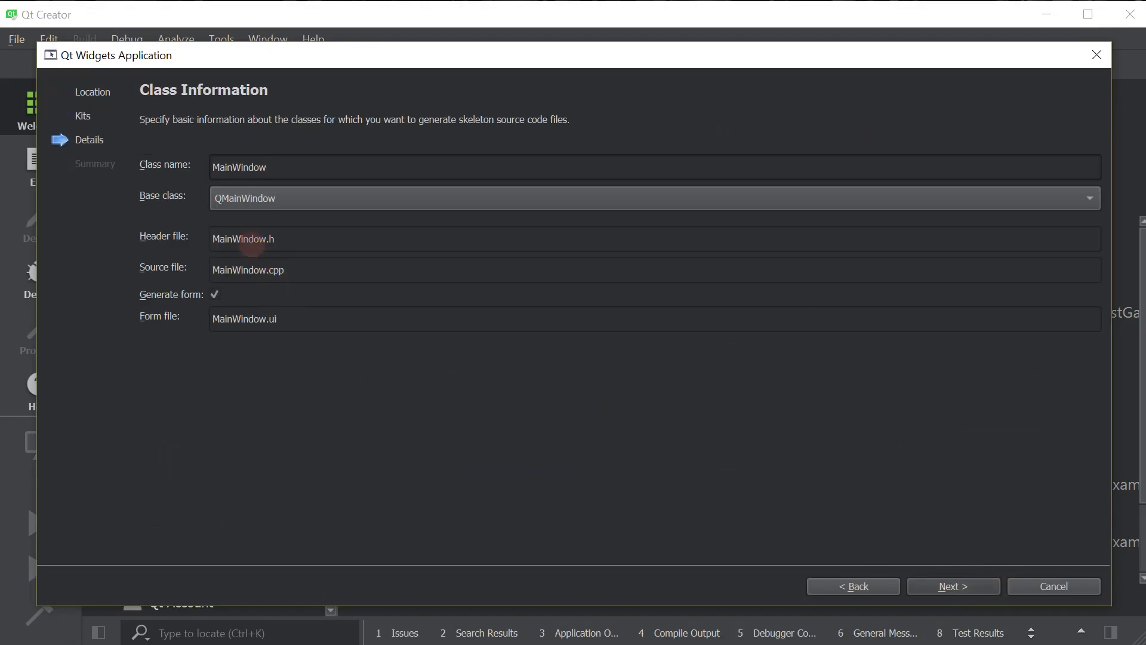
click(213, 294)
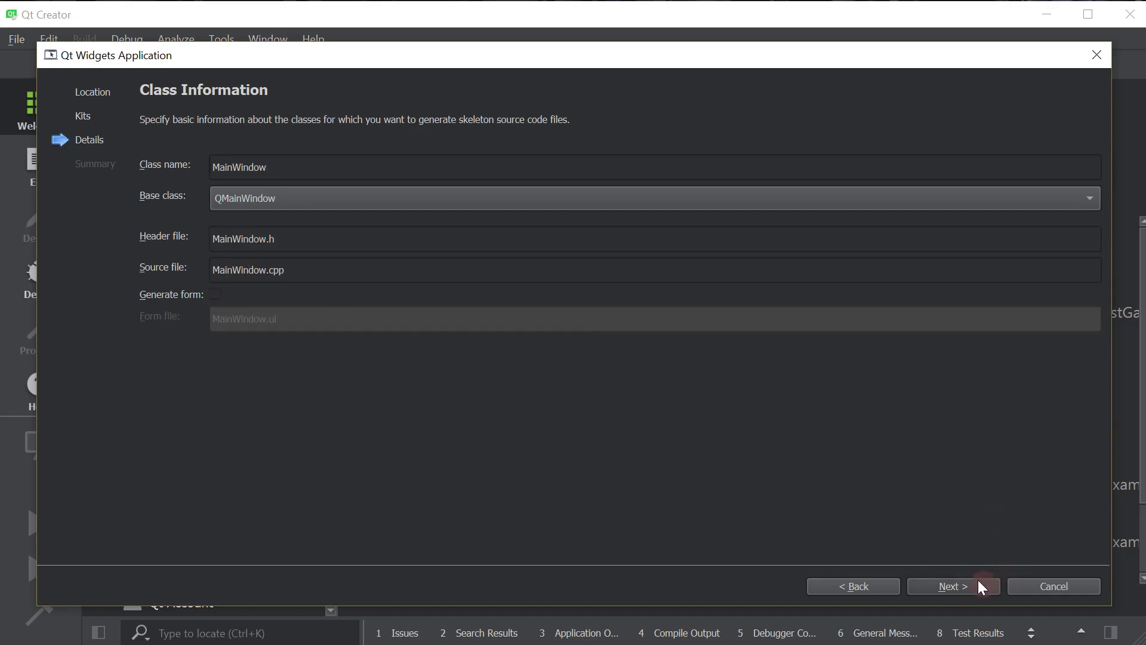
click(953, 585)
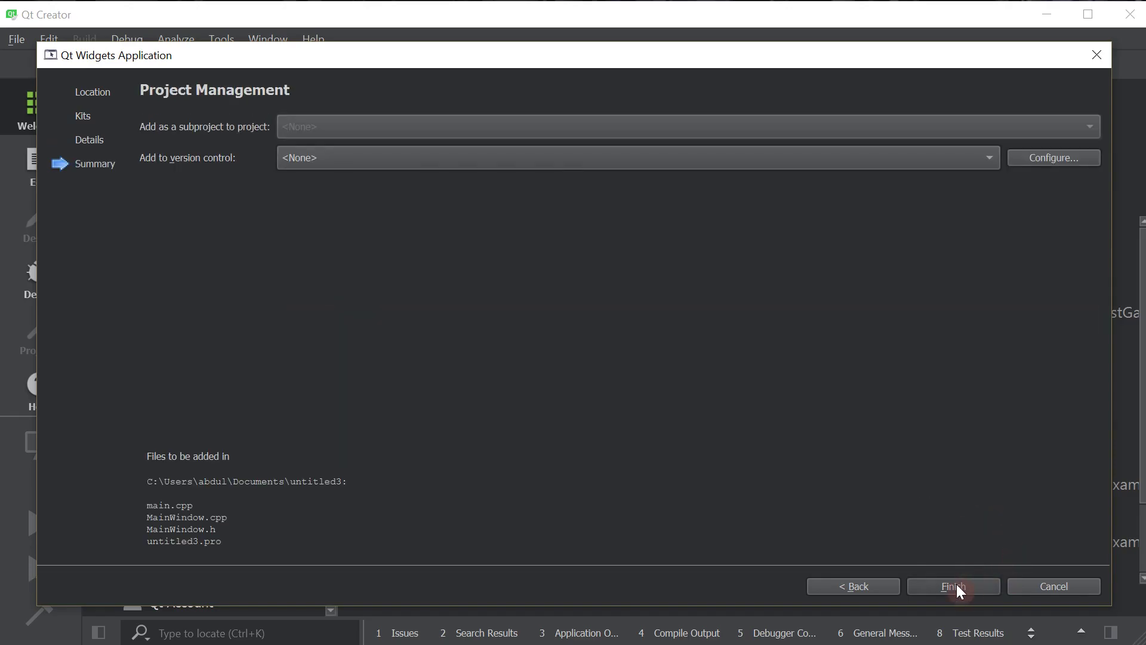
click(953, 585)
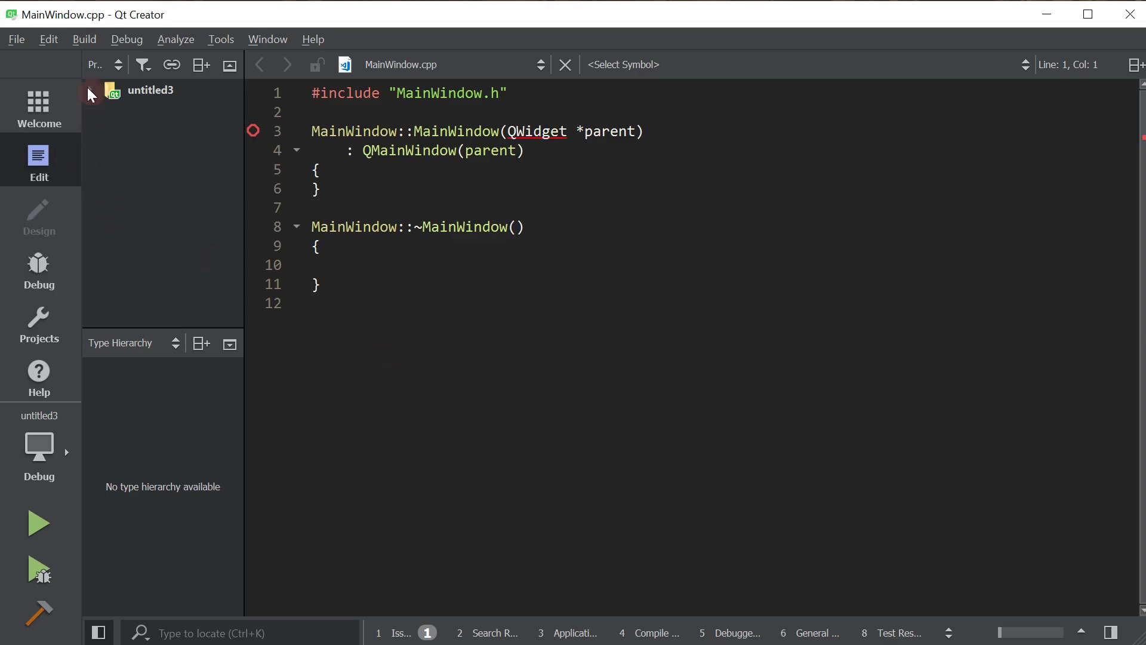
- Remove the MainWindow files from untitled3 and strip the MainWindow code out of main.cpp
click(90, 89)
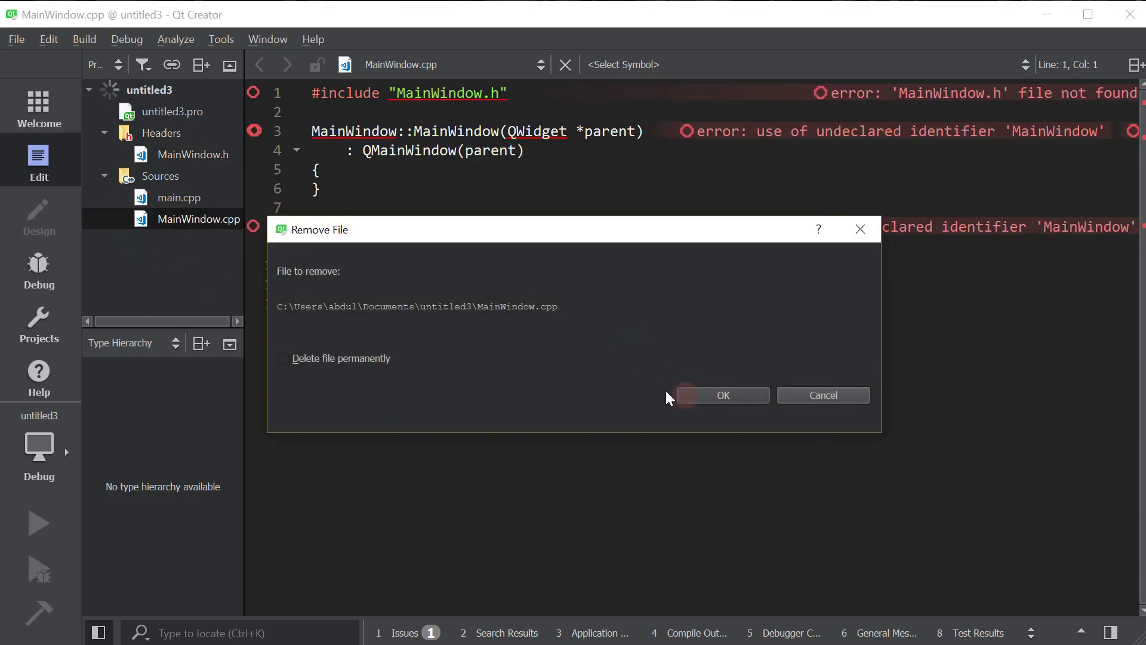
click(722, 396)
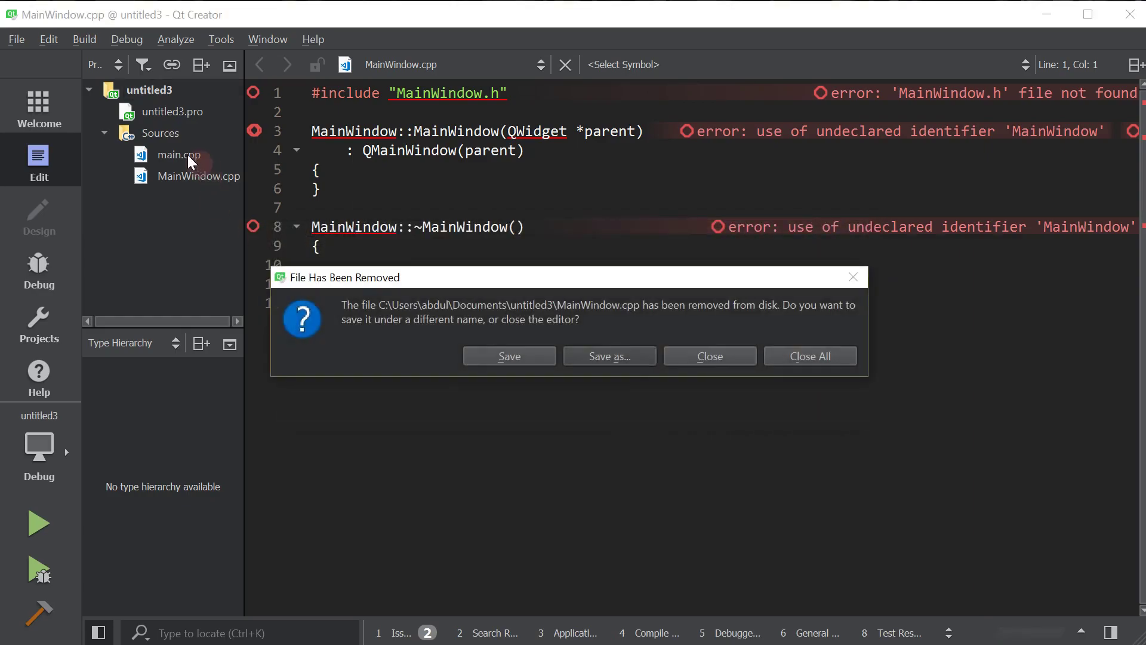
click(708, 356)
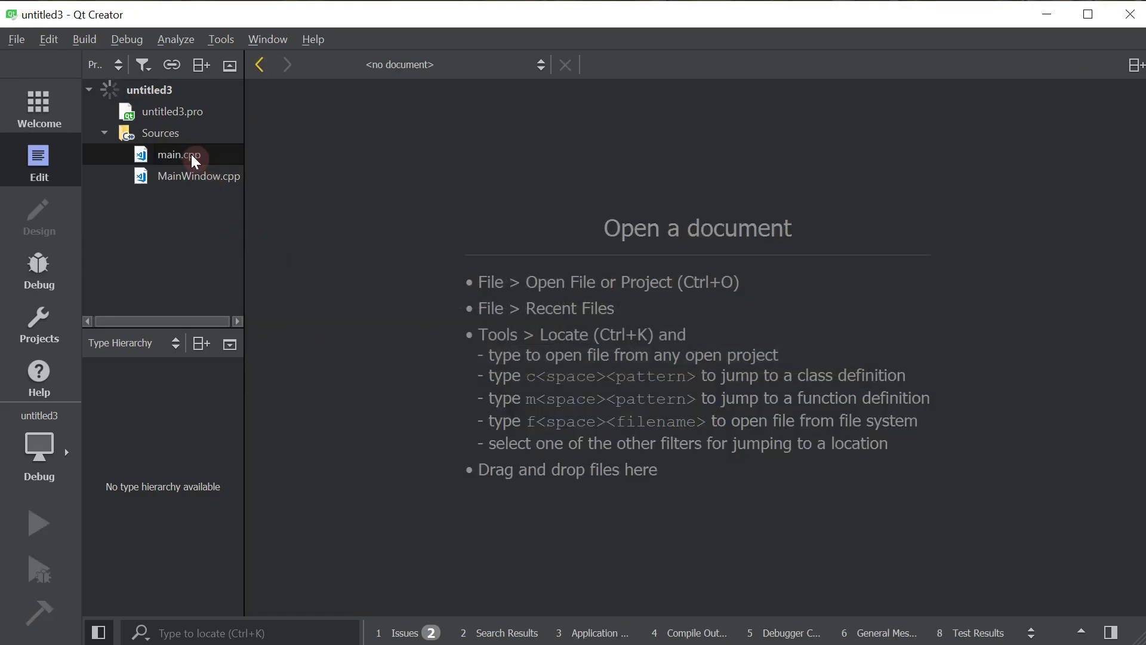
double_click(180, 154)
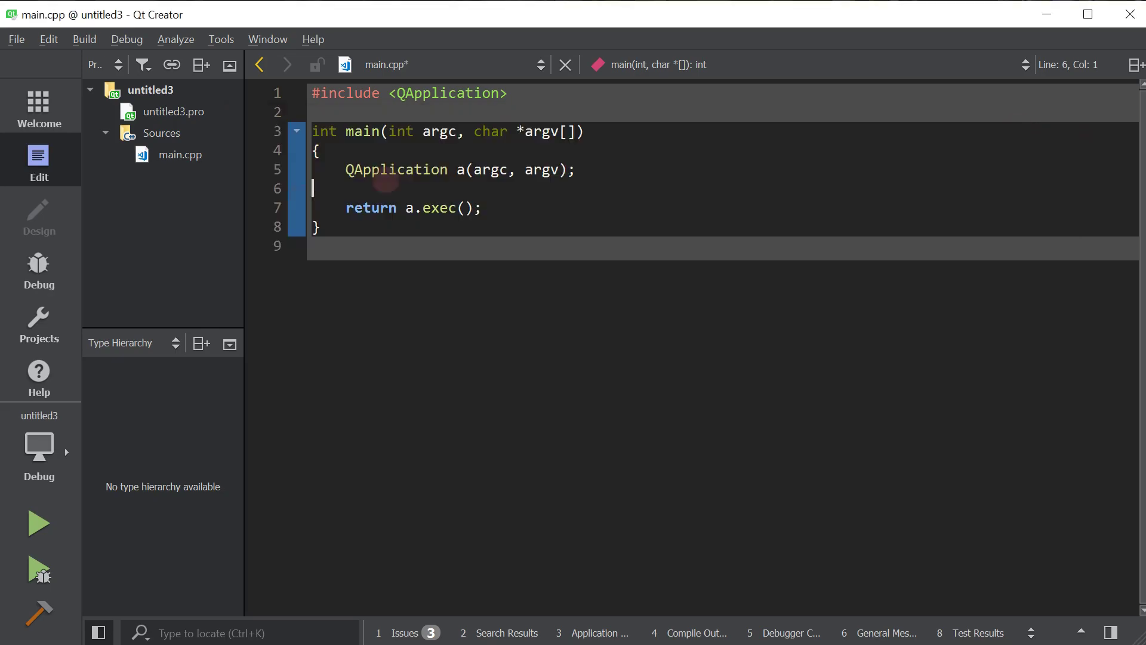
- Paste the qge engine folder into the untitled3 project folder via Show in Explorer
right_click(173, 111)
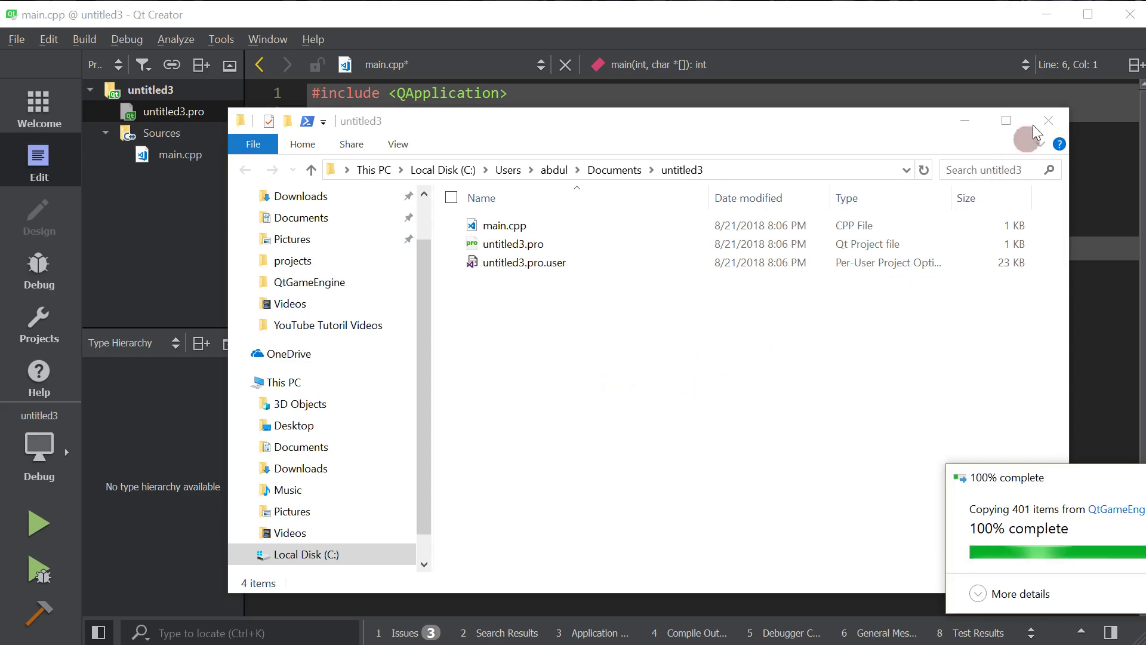
click(1050, 120)
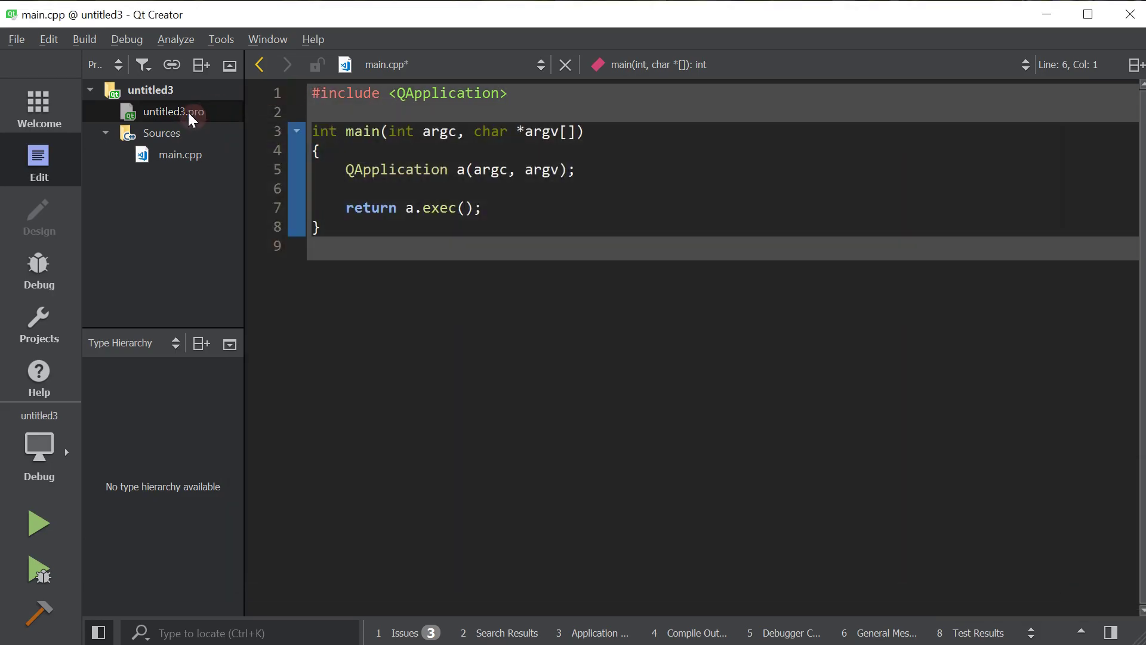
- Add include(qge/qge.pri) to untitled3.pro so the qge engine joins the project
double_click(173, 111)
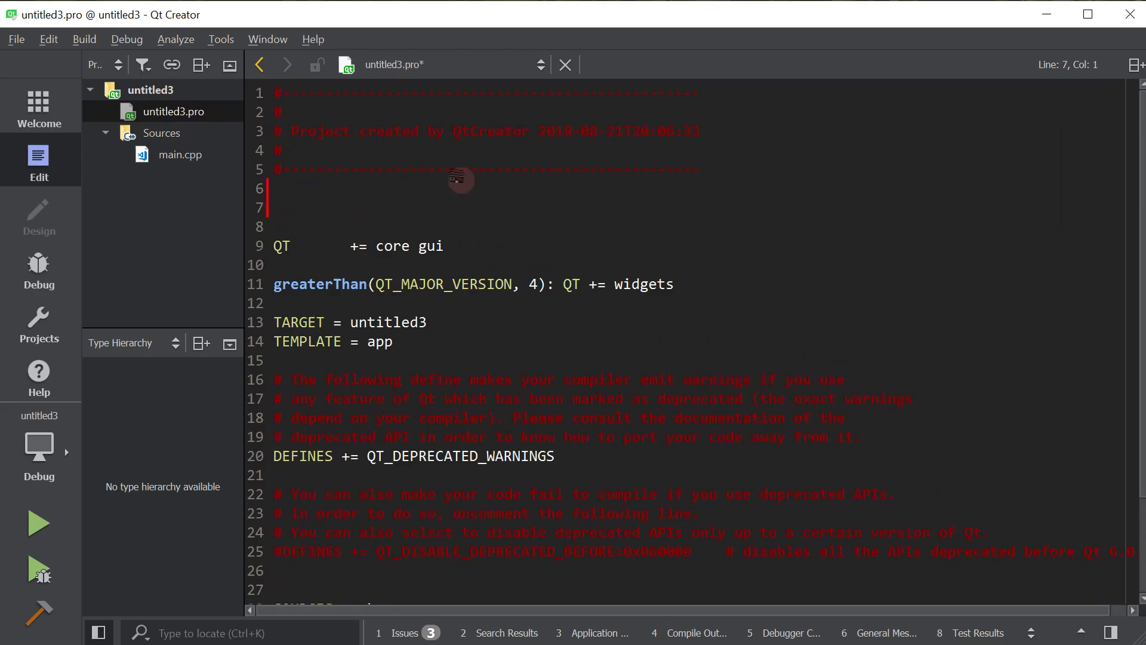
text(include()
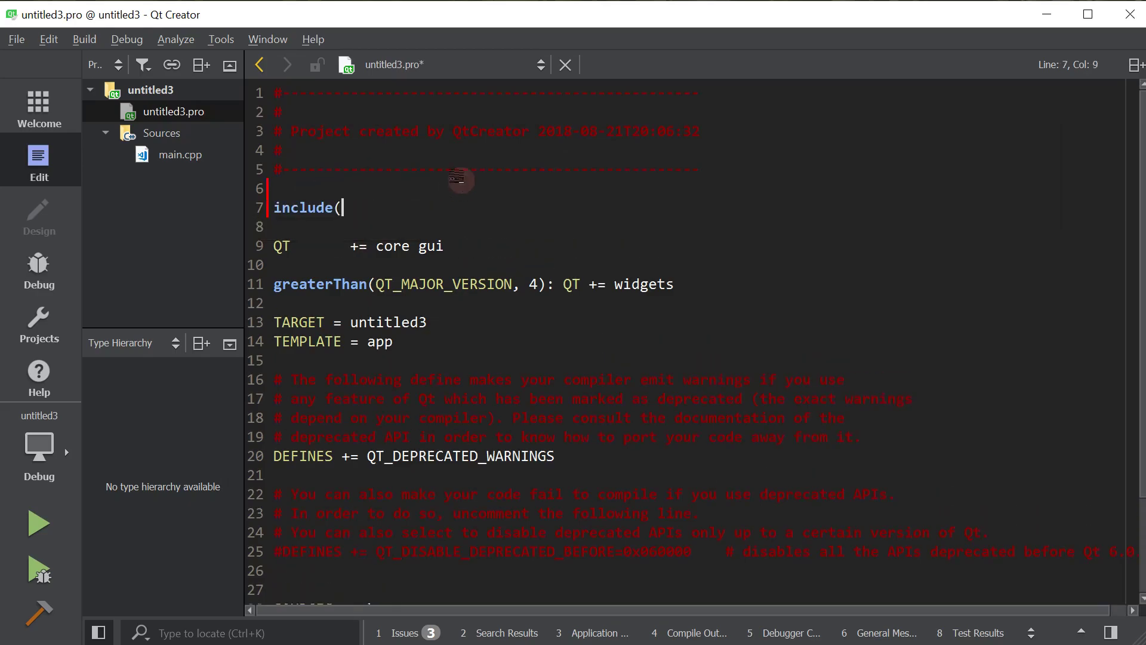
text(qge/qge)
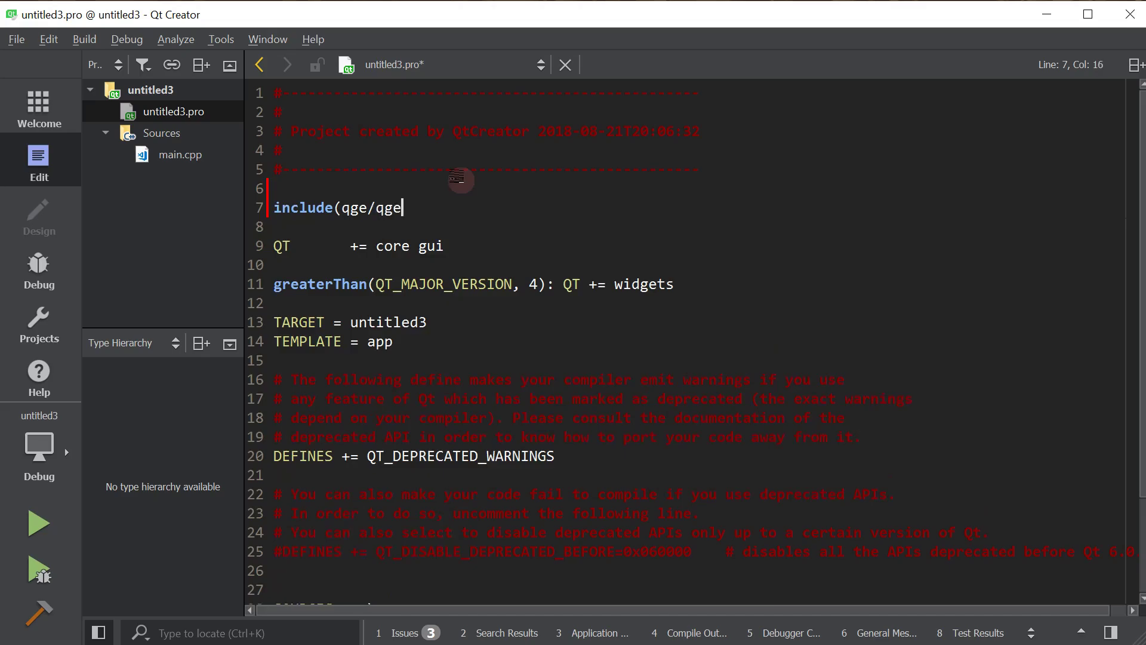
text(.pri))
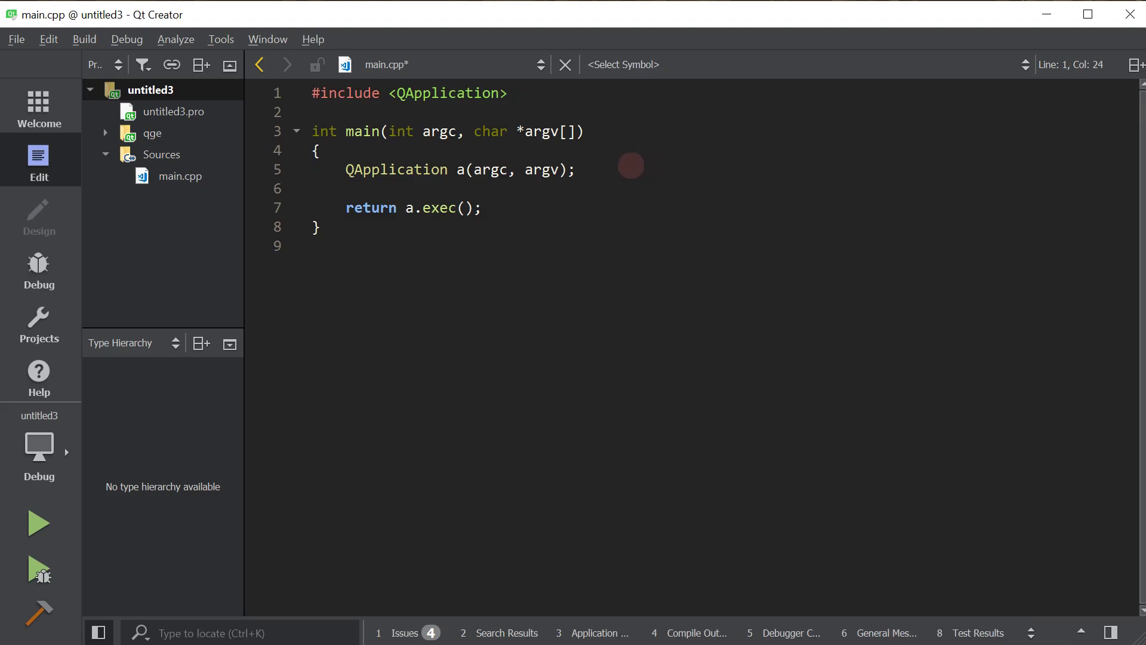
- Include the qge headers Game.h, Map.h and MapGrid.h below the QApplication include
click(506, 93)
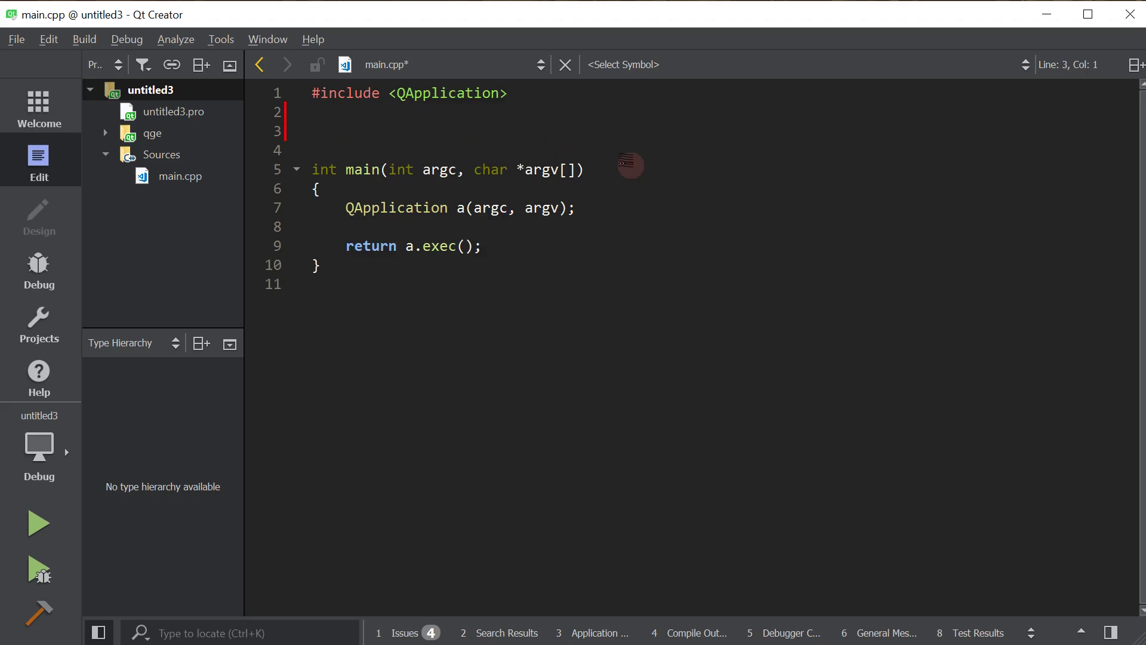
text(#i)
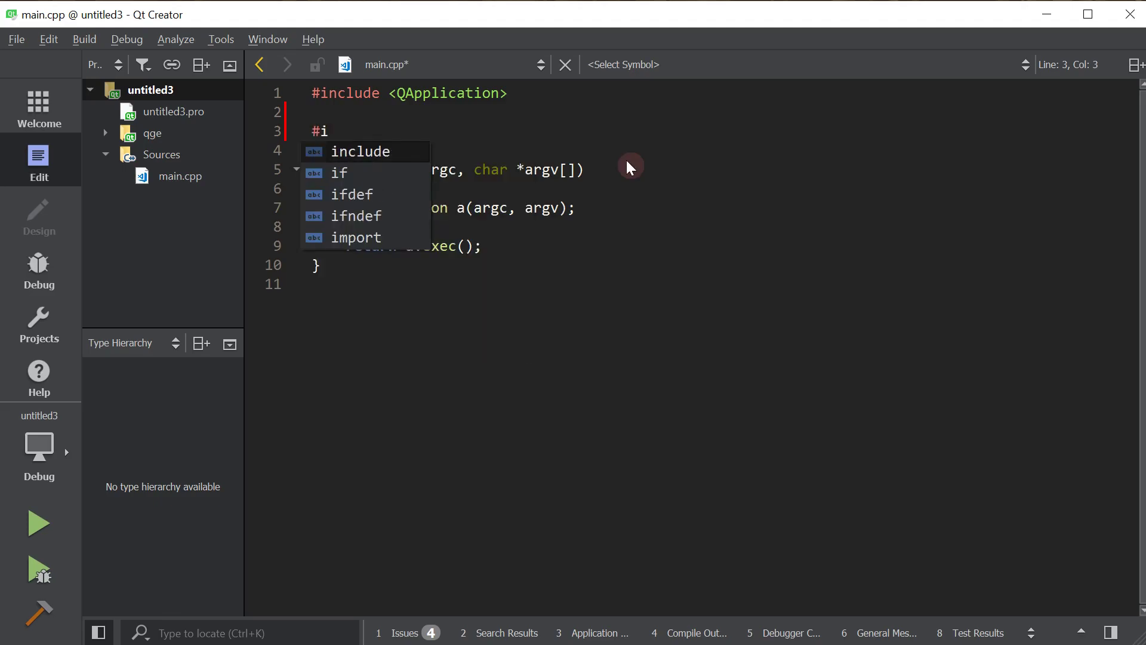
text(nclude "qge/Game.h)
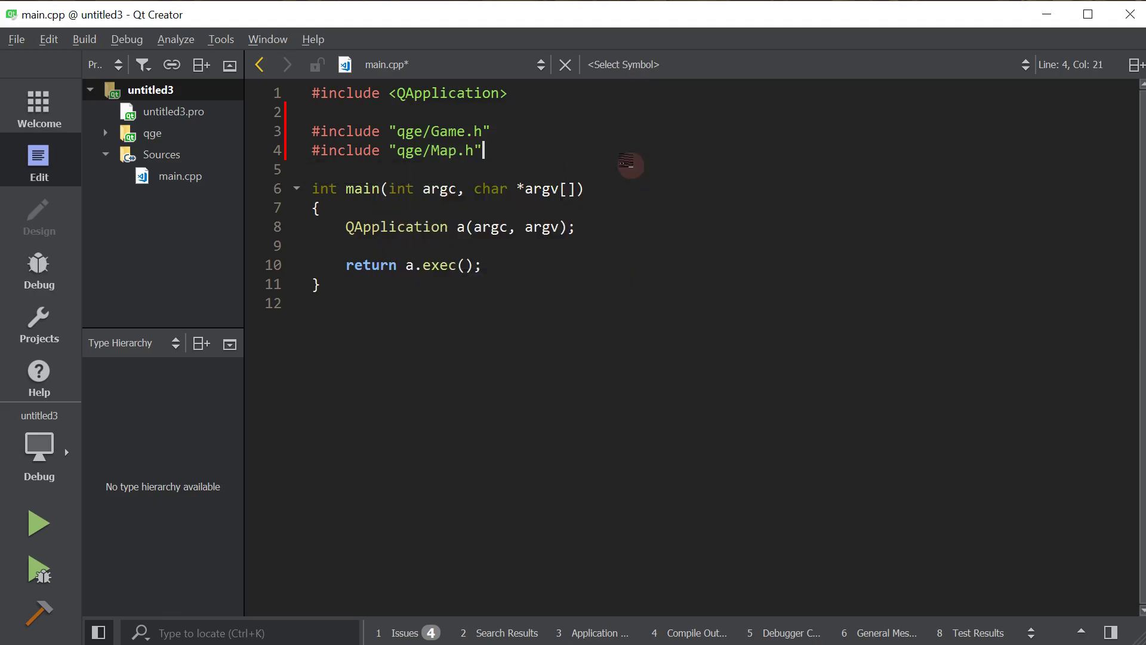
text(#include "qge/Ability.h")
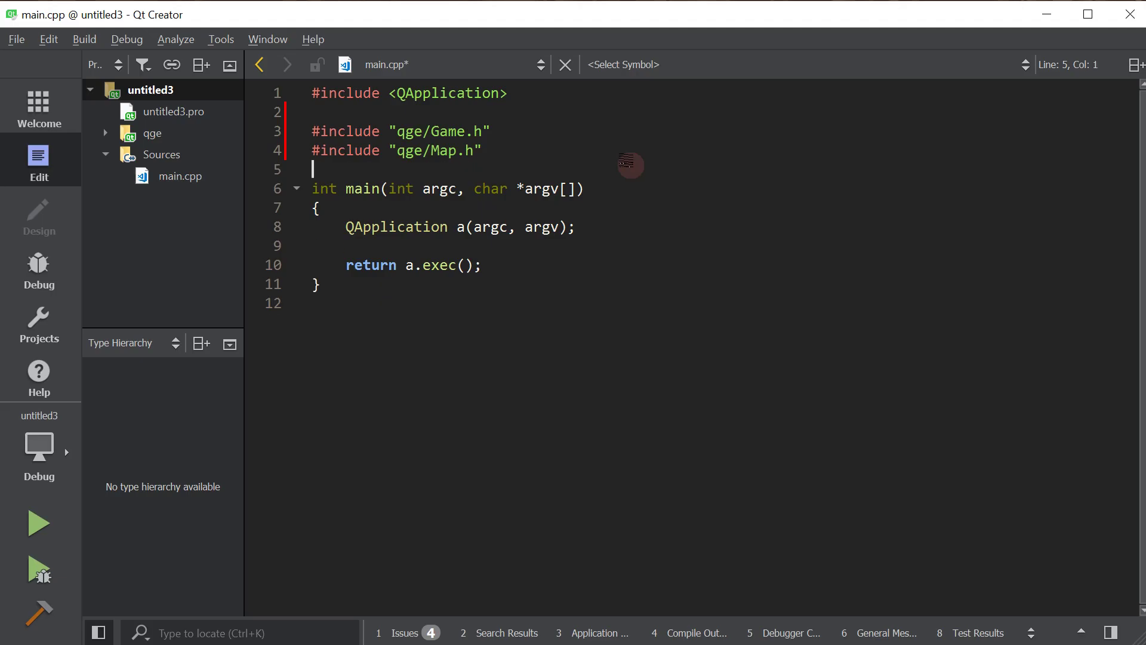
text(#include "qge/MapGrid.h")
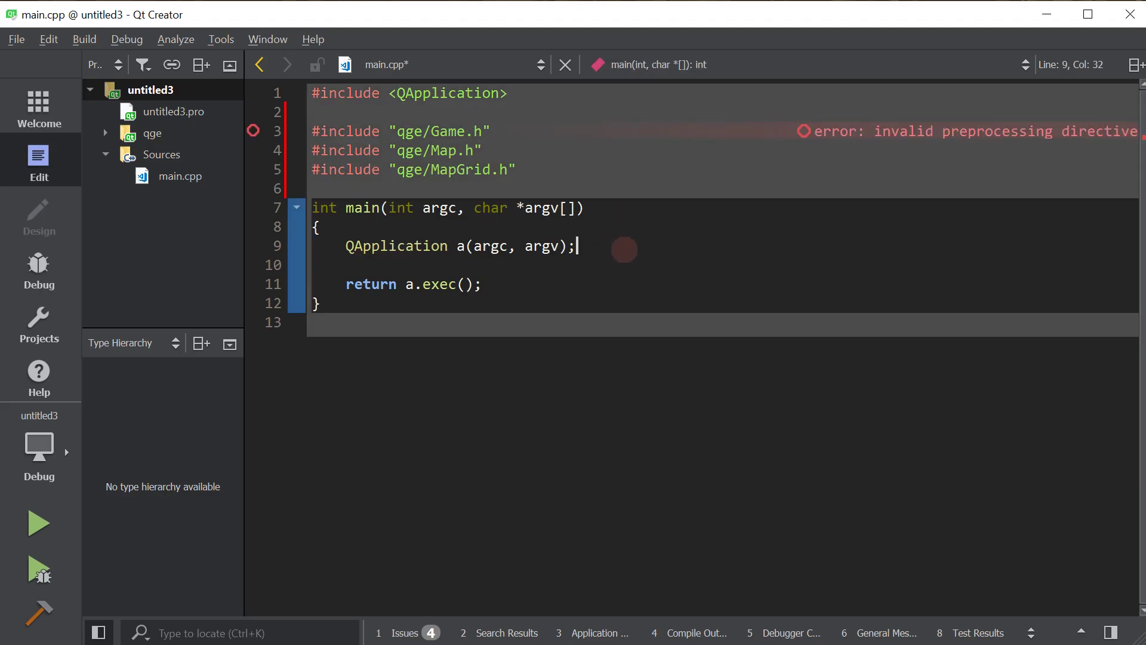
- Under a 'create a map' comment, add 'qge::Map* map = new qge::Map();' and start the next comment
text(// create a map)
text(qge)
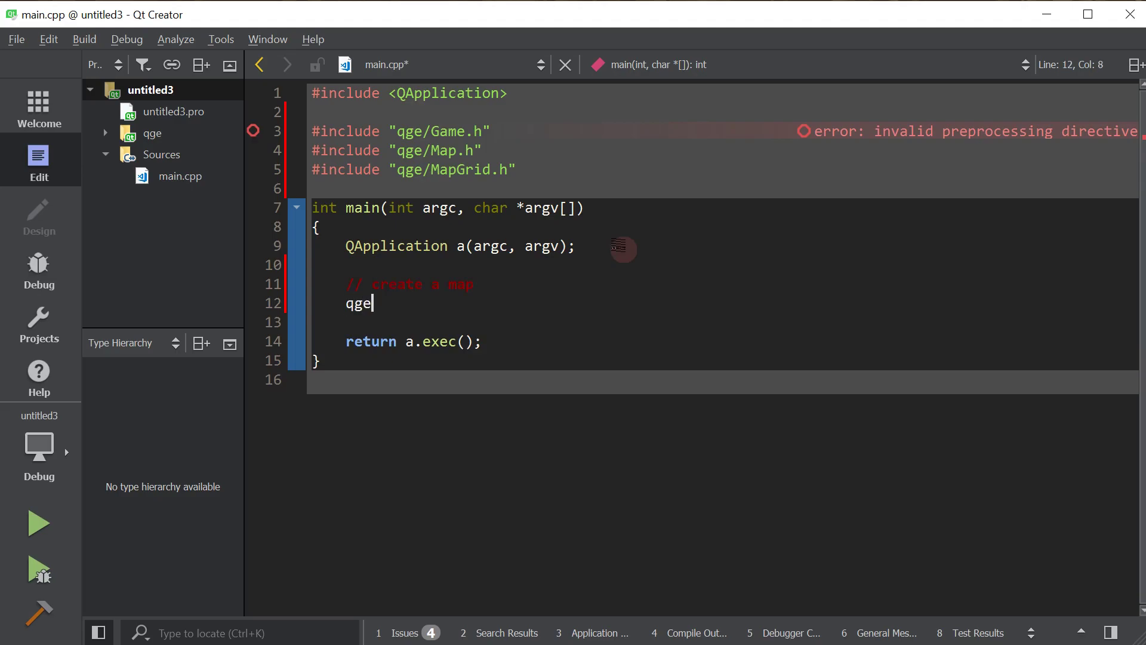
text(::Map* map =)
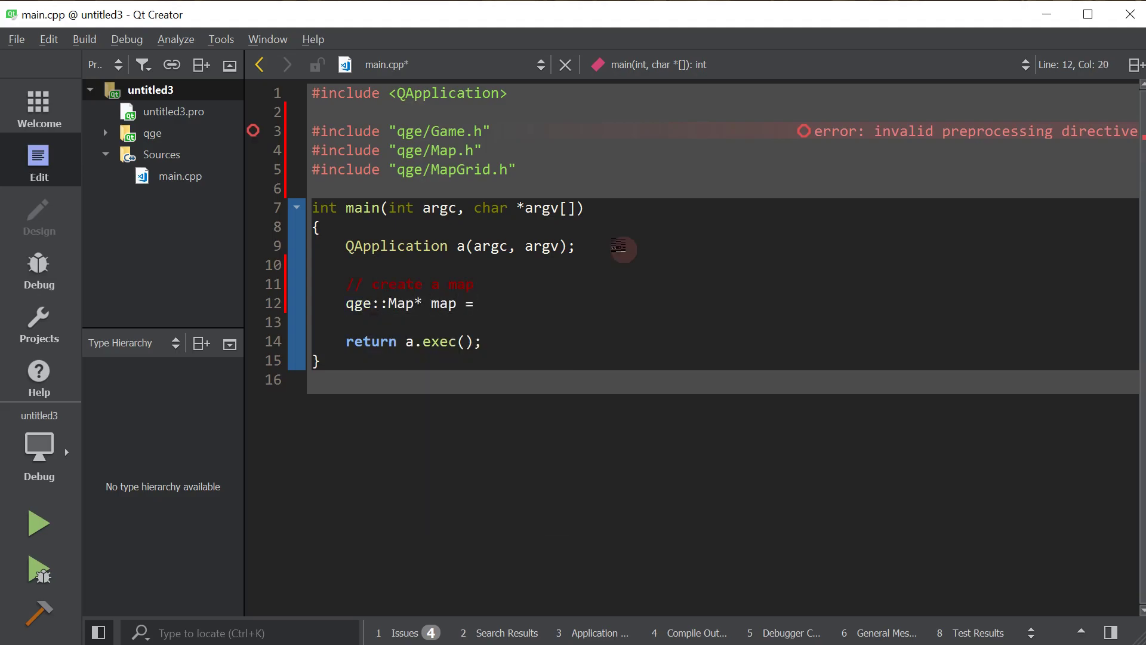
text(new qge::Map();)
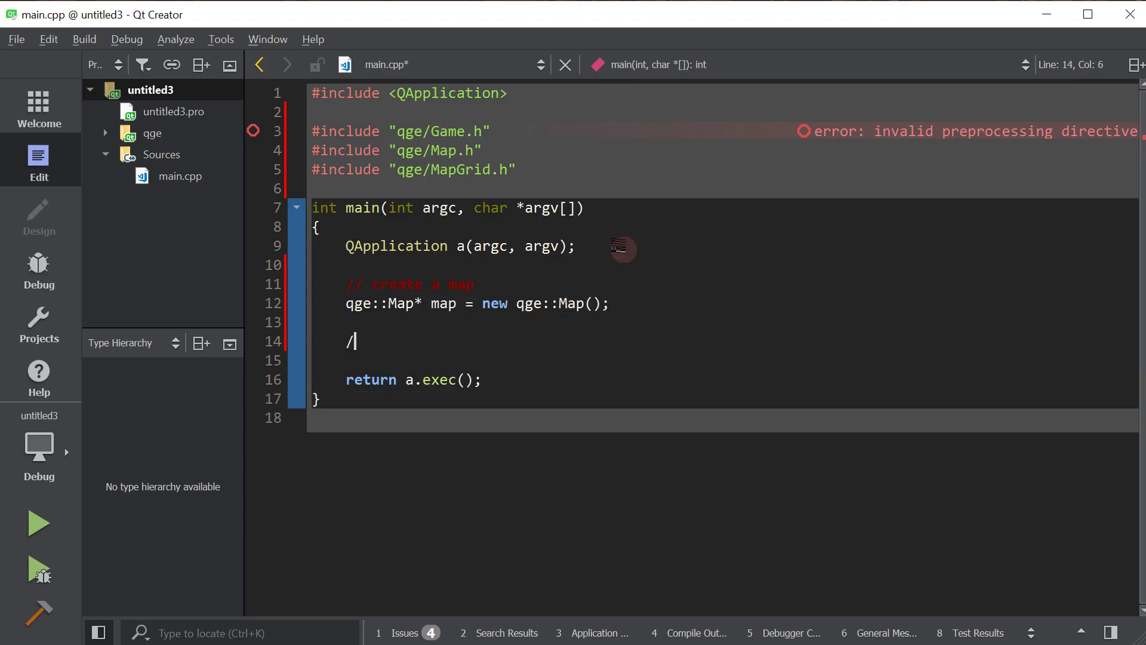
text(/)
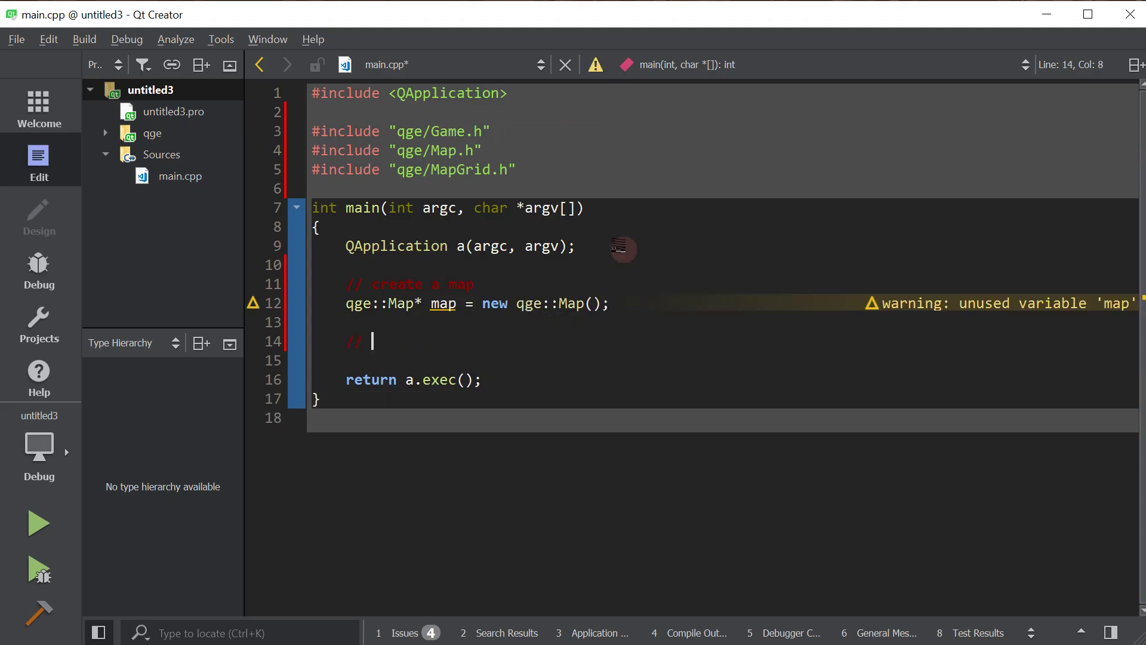
key(backspace)
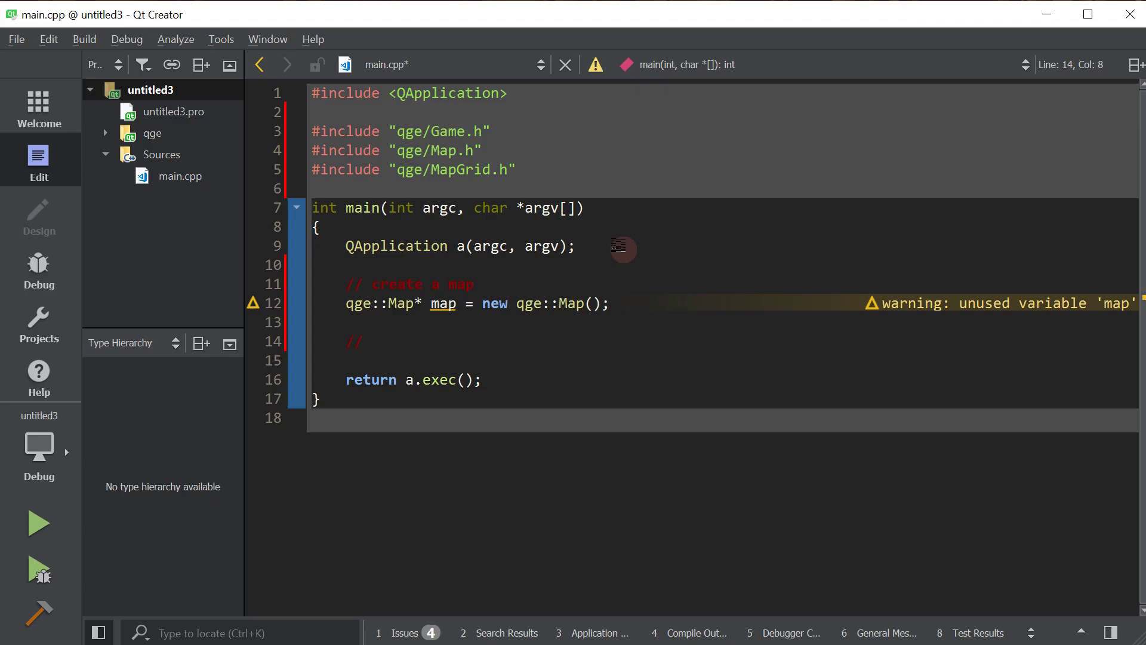
click(372, 341)
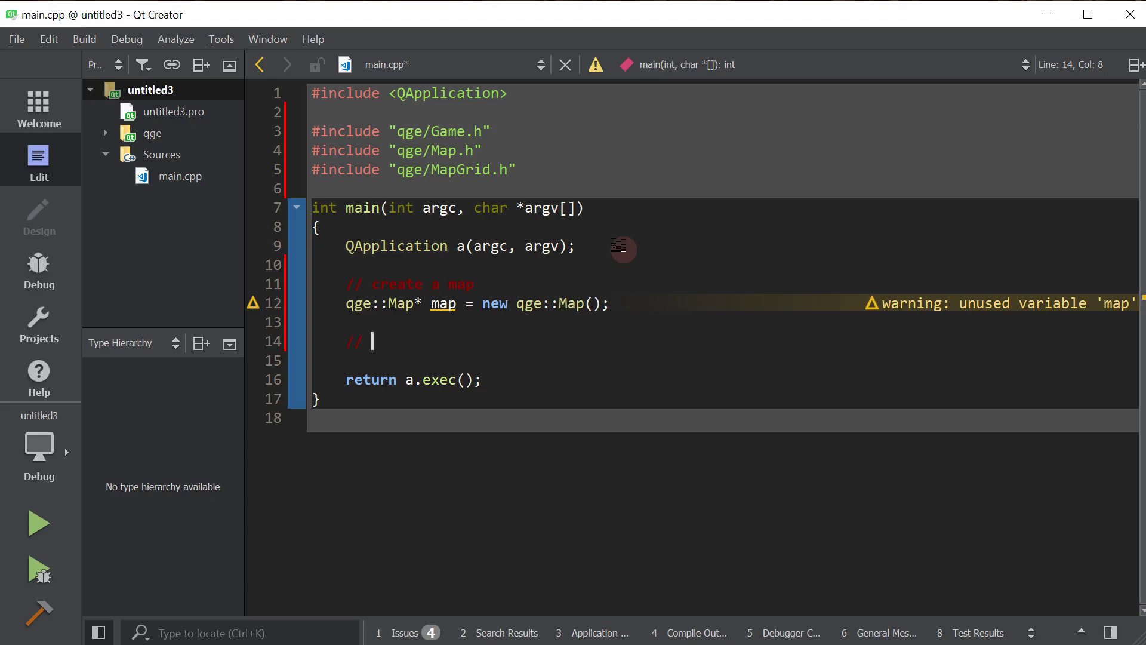
- Under a 'create a map grid' comment, add 'qge::MapGrid* mapGrid = new qge::MapGrid();'
text(create a m)
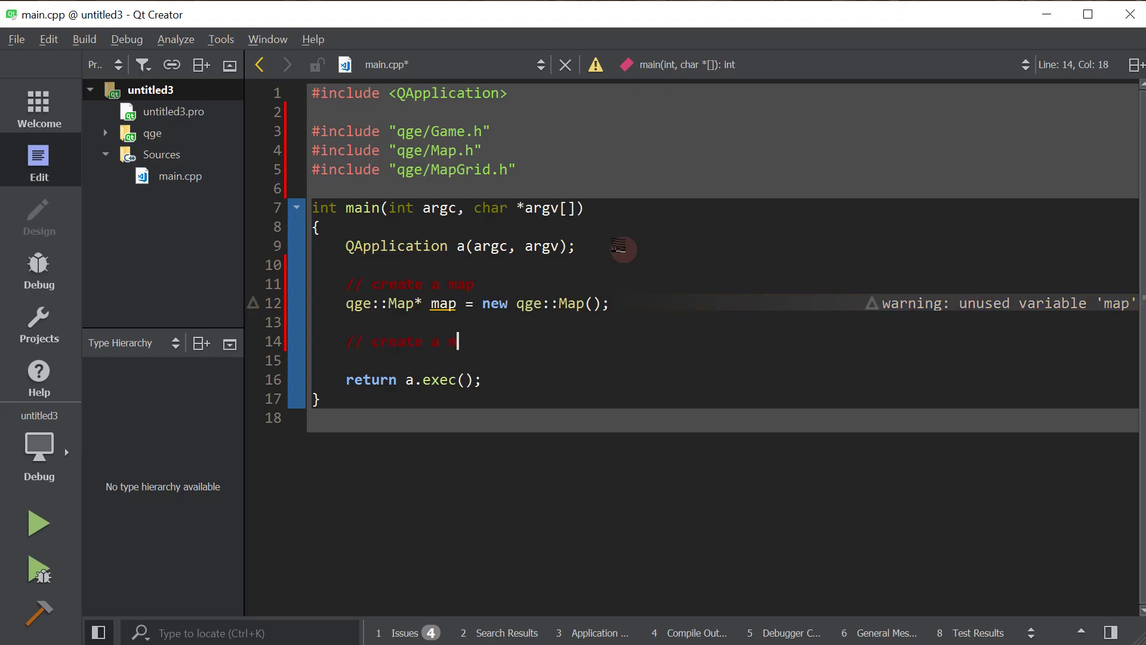
text(qge::mapgrid* mapGrid =)
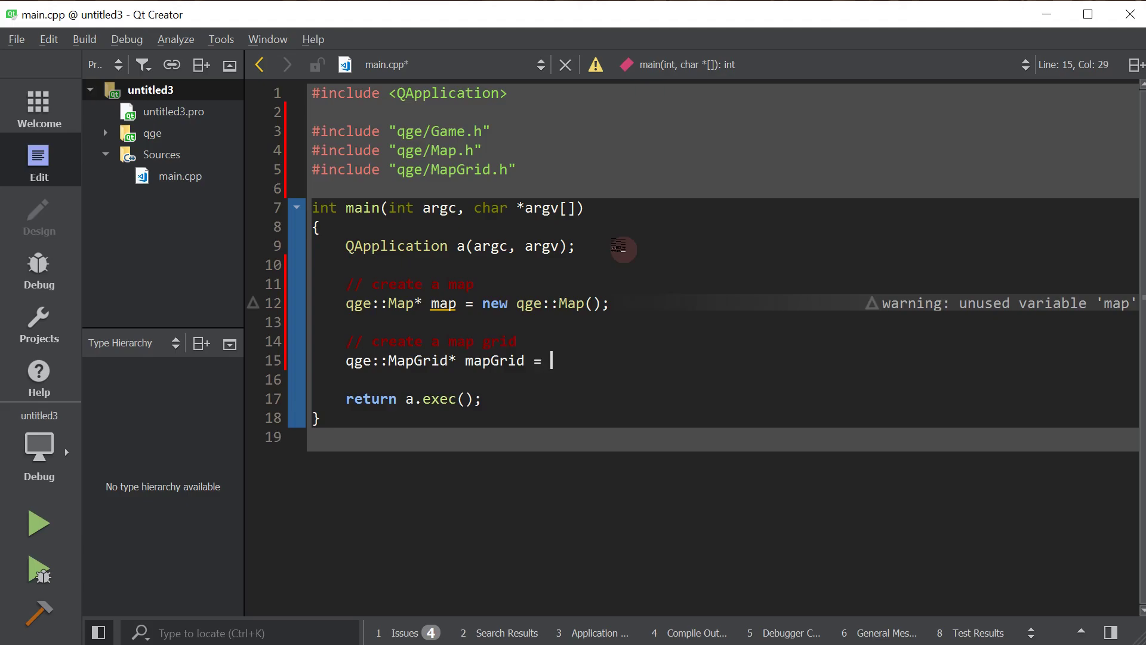
text(new qge::mapgrid();)
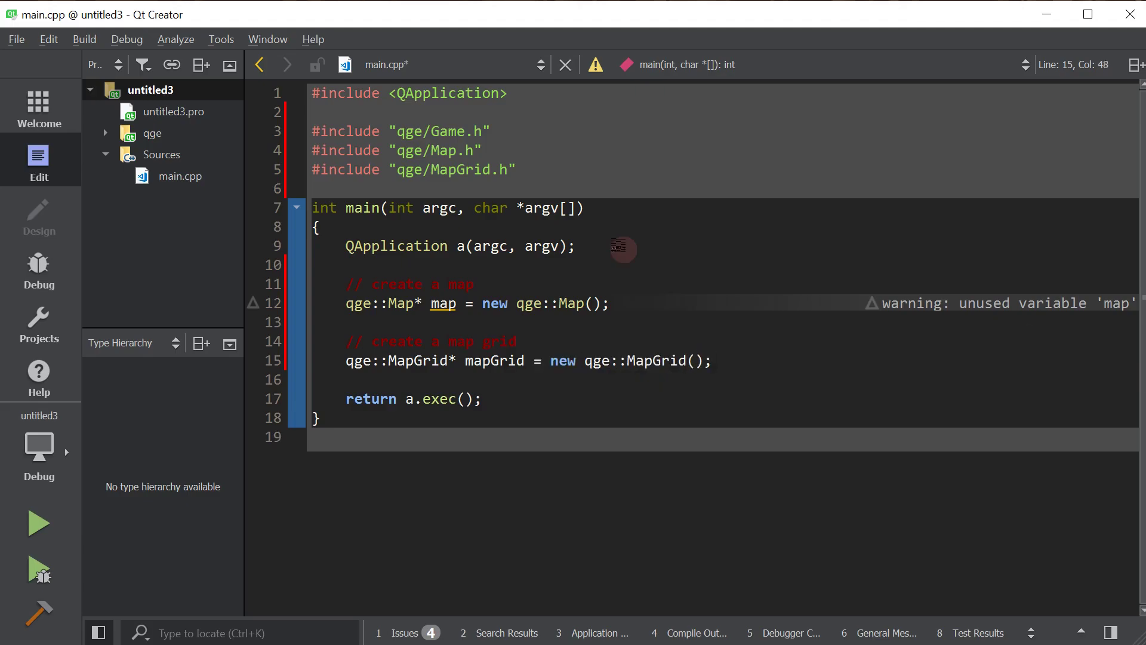
key(Enter)
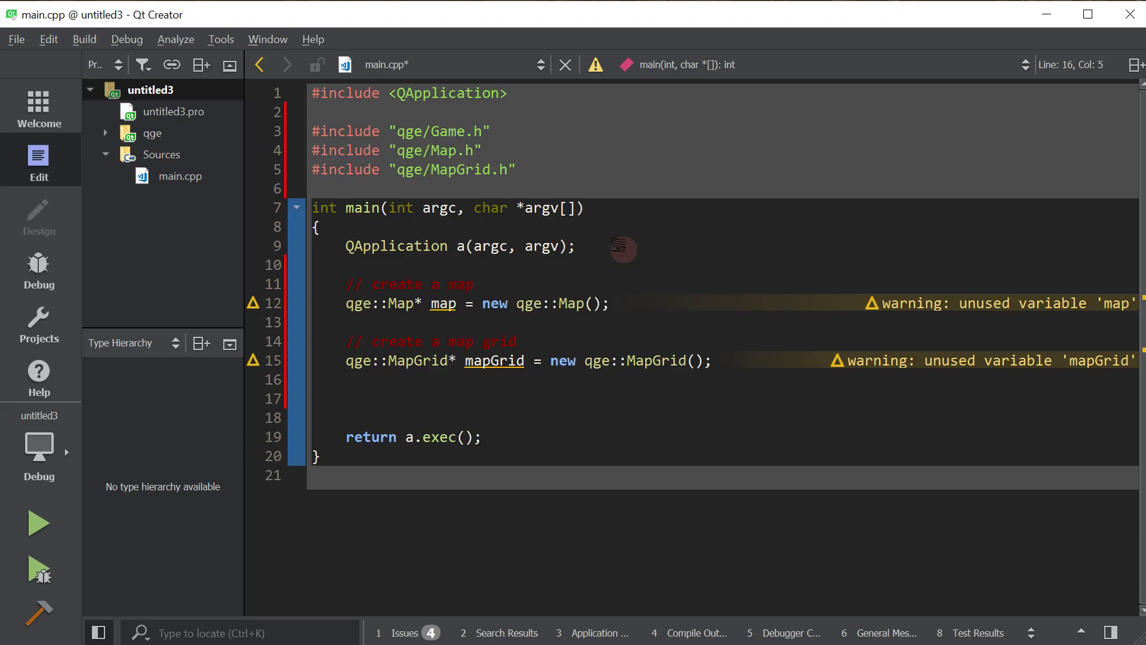
- Add 'mapGrid->setMapAtPos(map,0,0);' and begin another '//' comment
text(map)
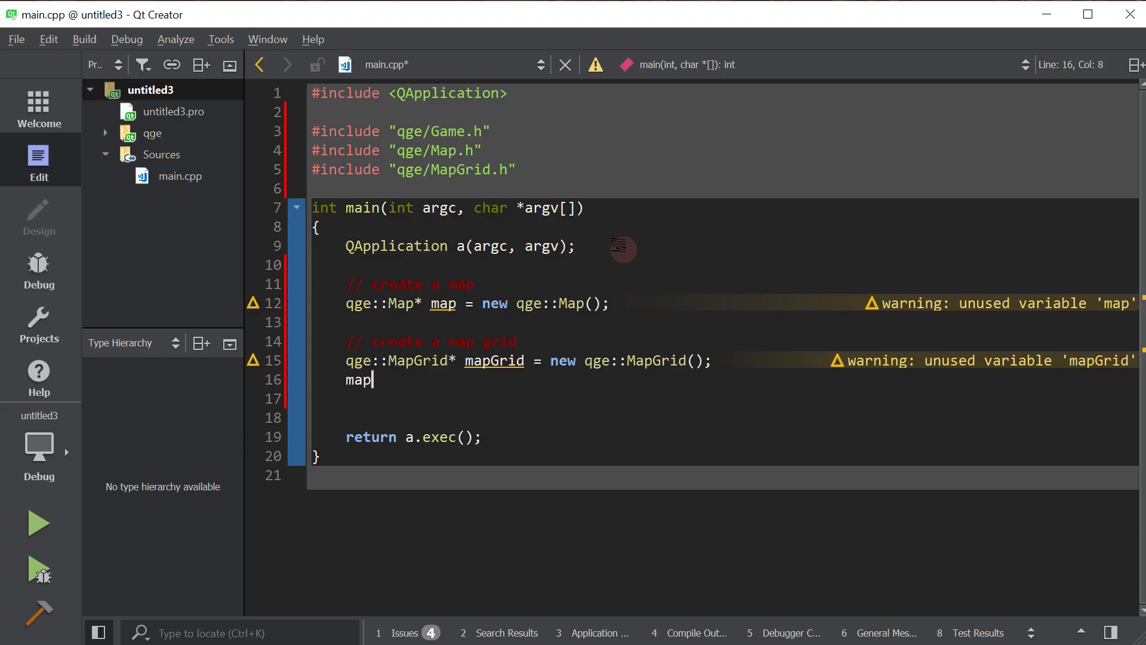
text(gr)
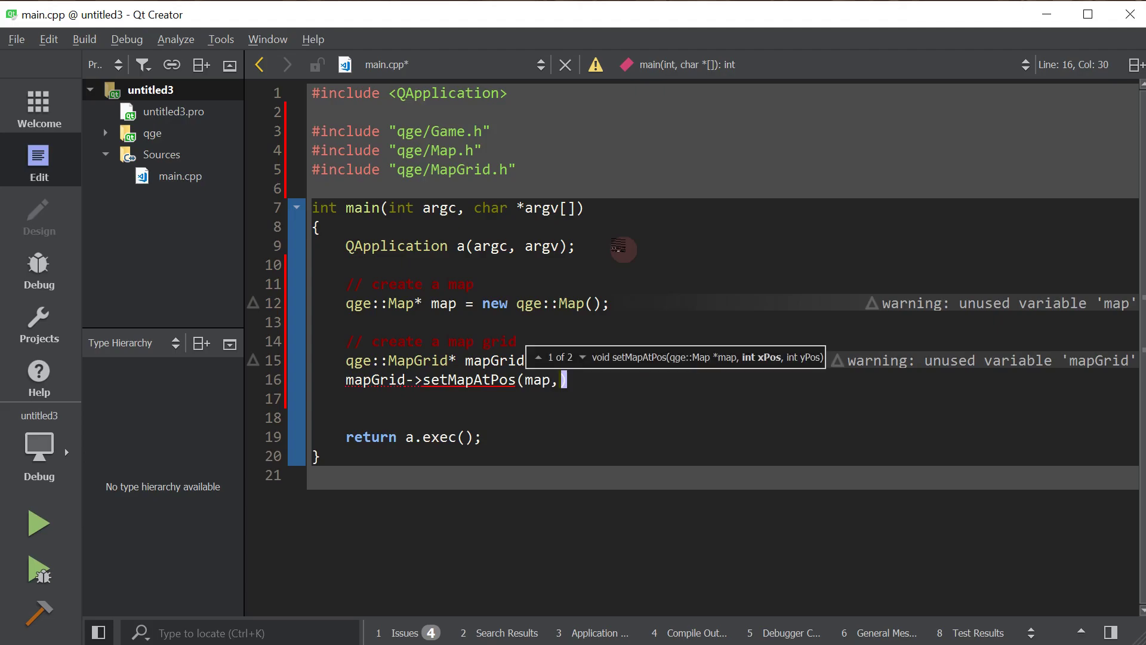
text(0,0))
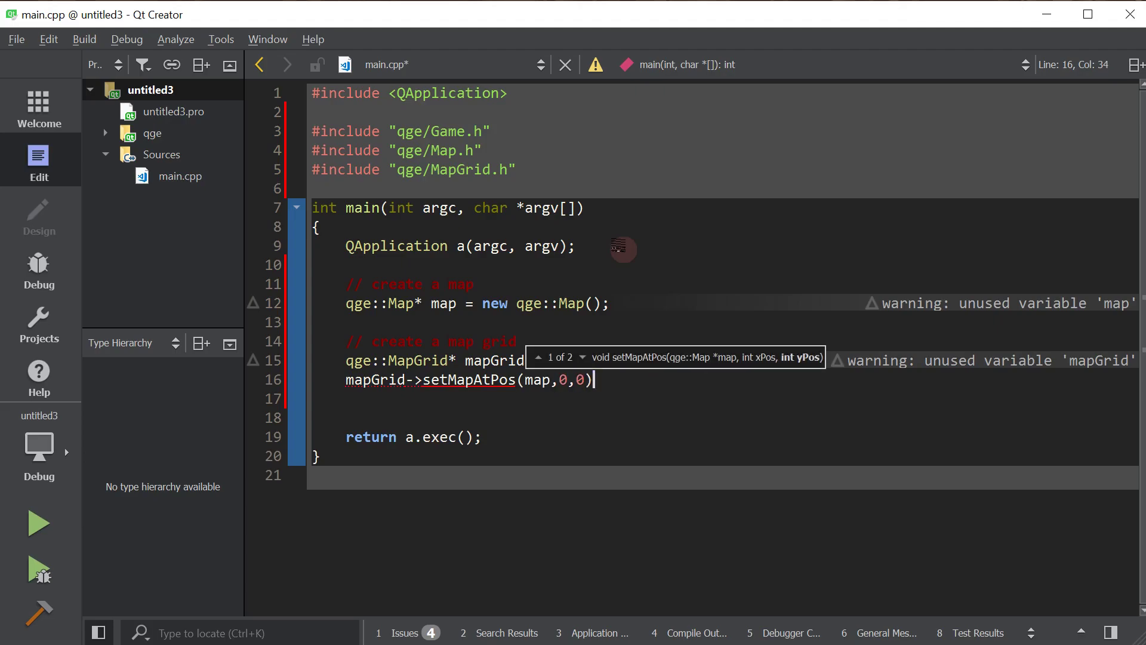
text(;)
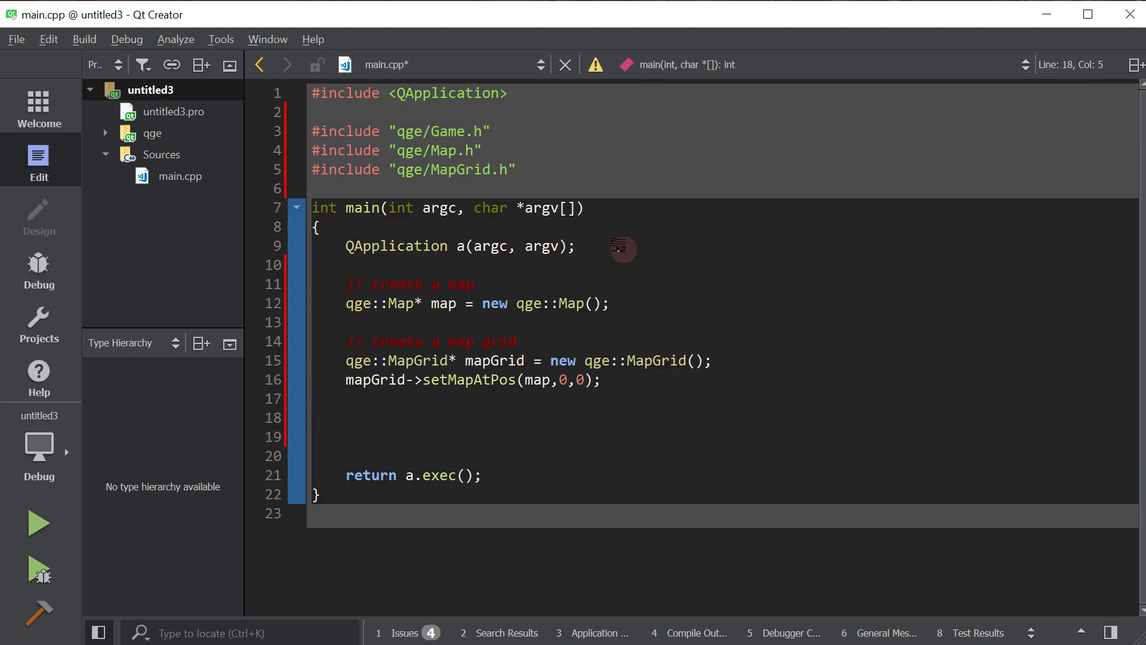
text(//)
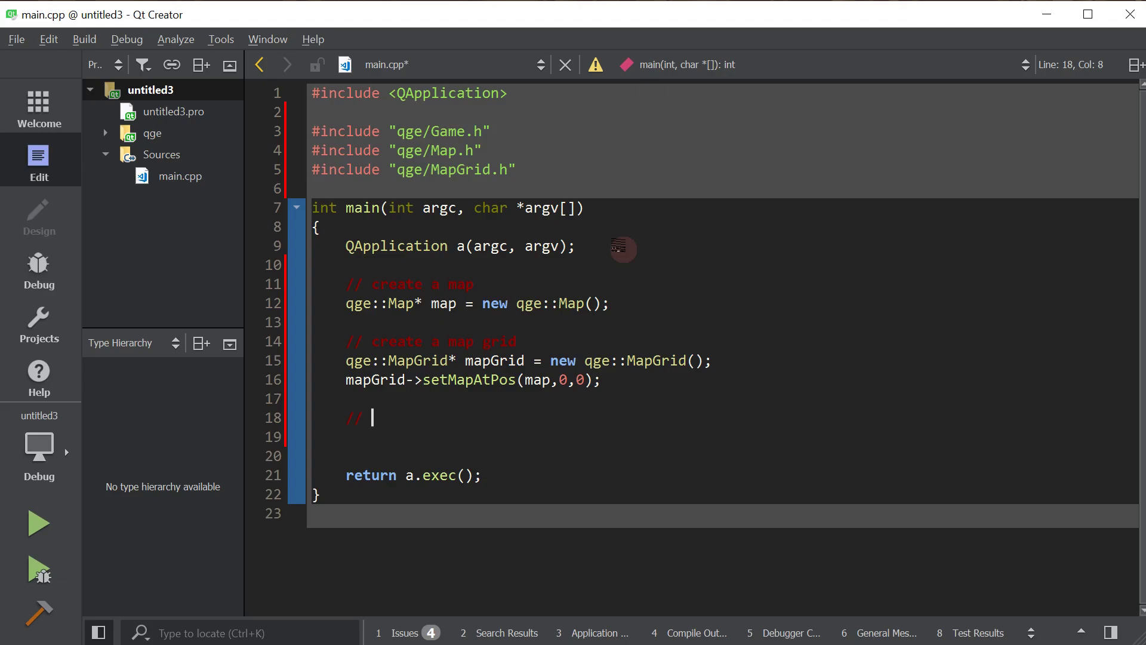
- Under a 'create a game' comment, add 'qge::Game* game = new qge::Game(mapGrid,0,0);' and launch it
text(create a game)
click(722, 437)
text(qge)
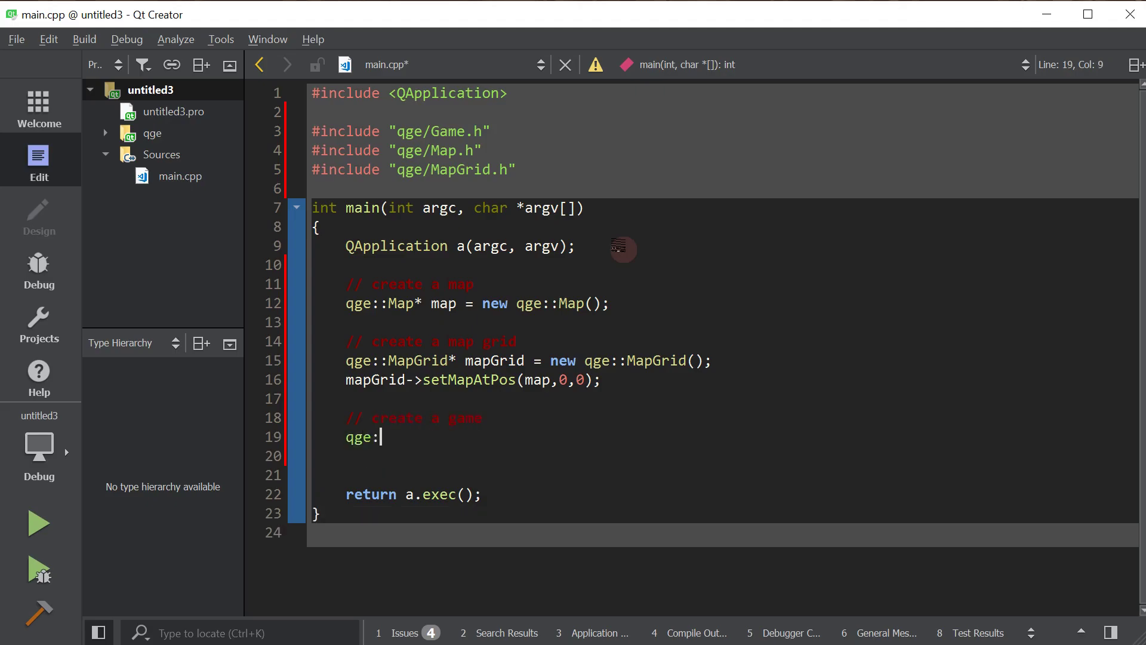
text(:Game* game = n)
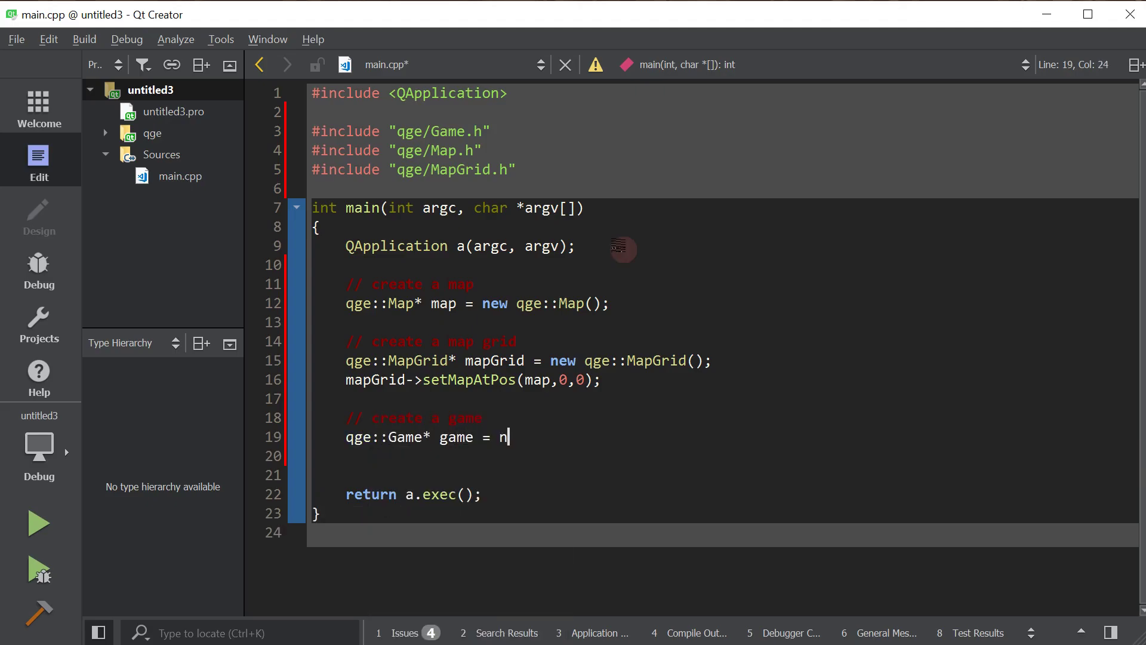
text(ew qge::Game();)
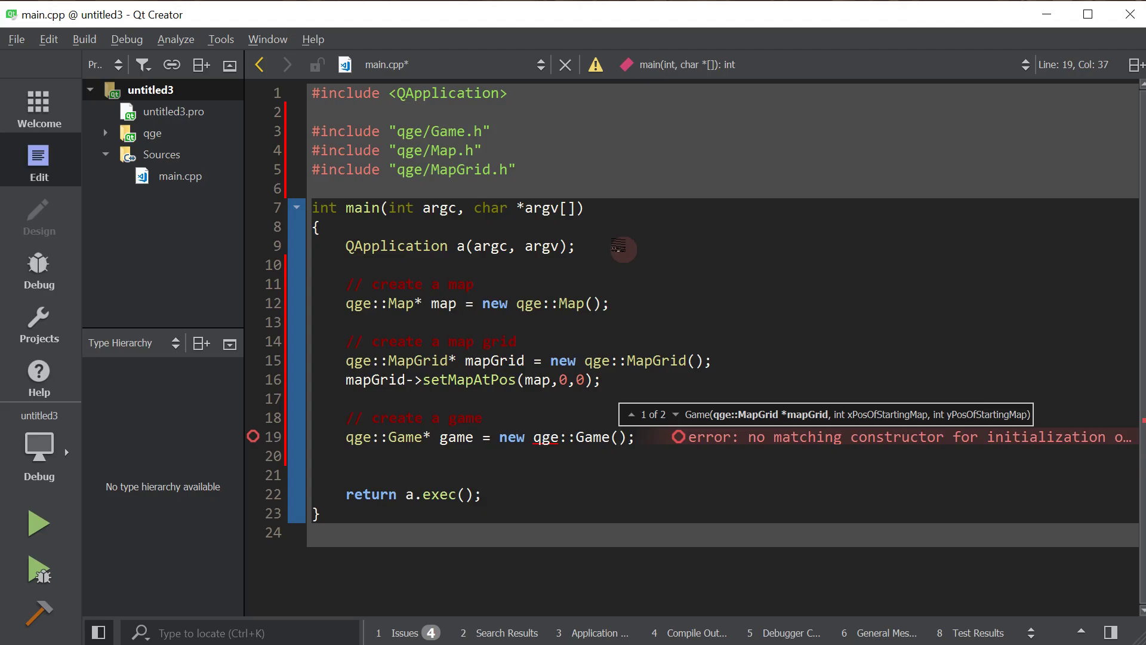
text(m)
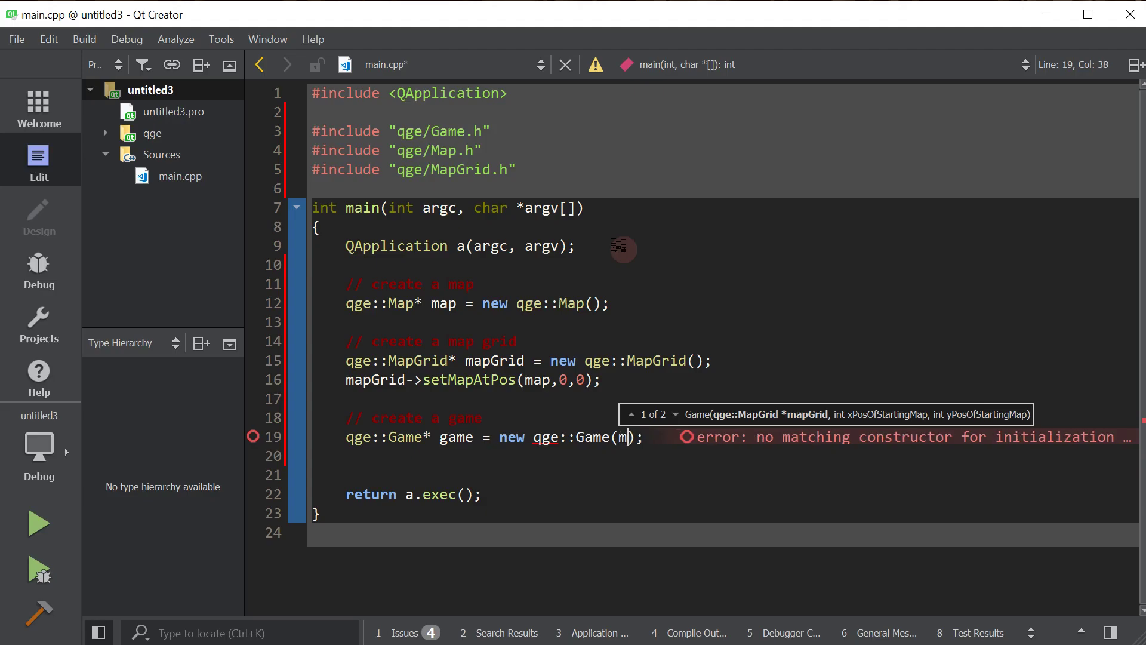
text(apGrid,)
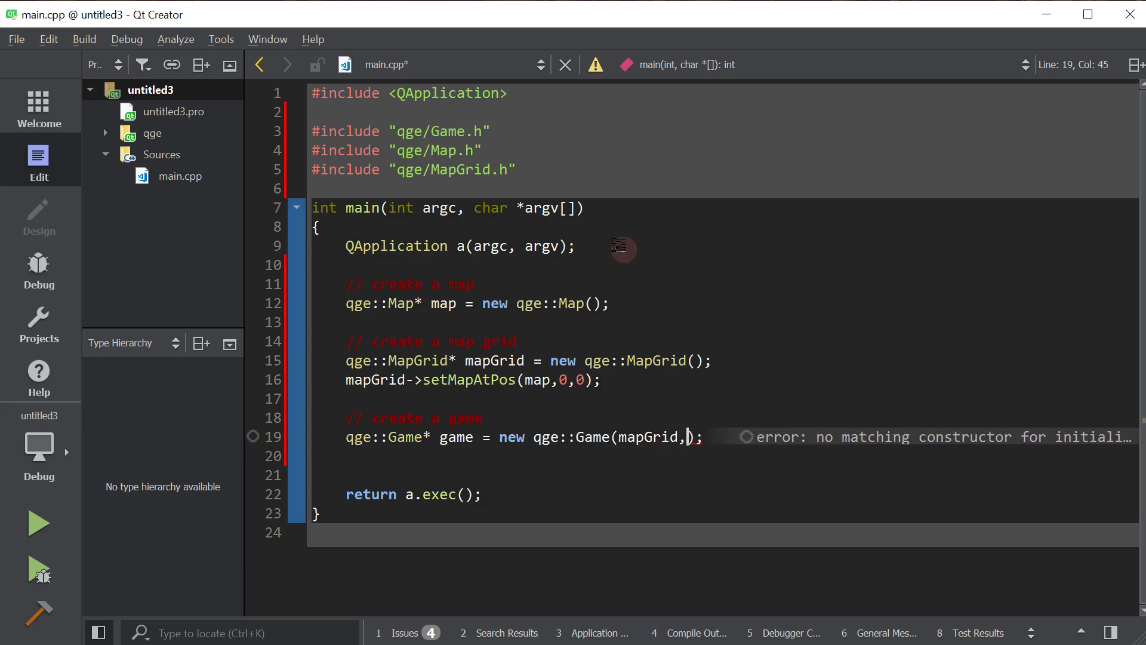
text(0,0)
click(723, 455)
text(game->launch();)
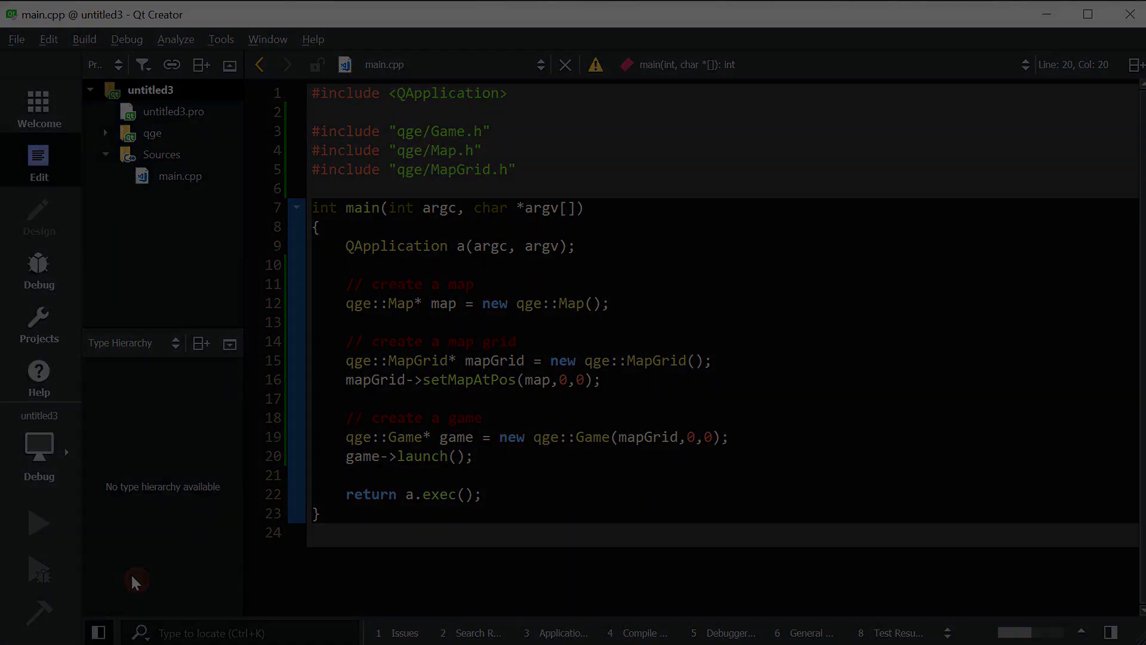
- Build and run untitled3 so its window opens showing the grass-textured blank map
click(38, 522)
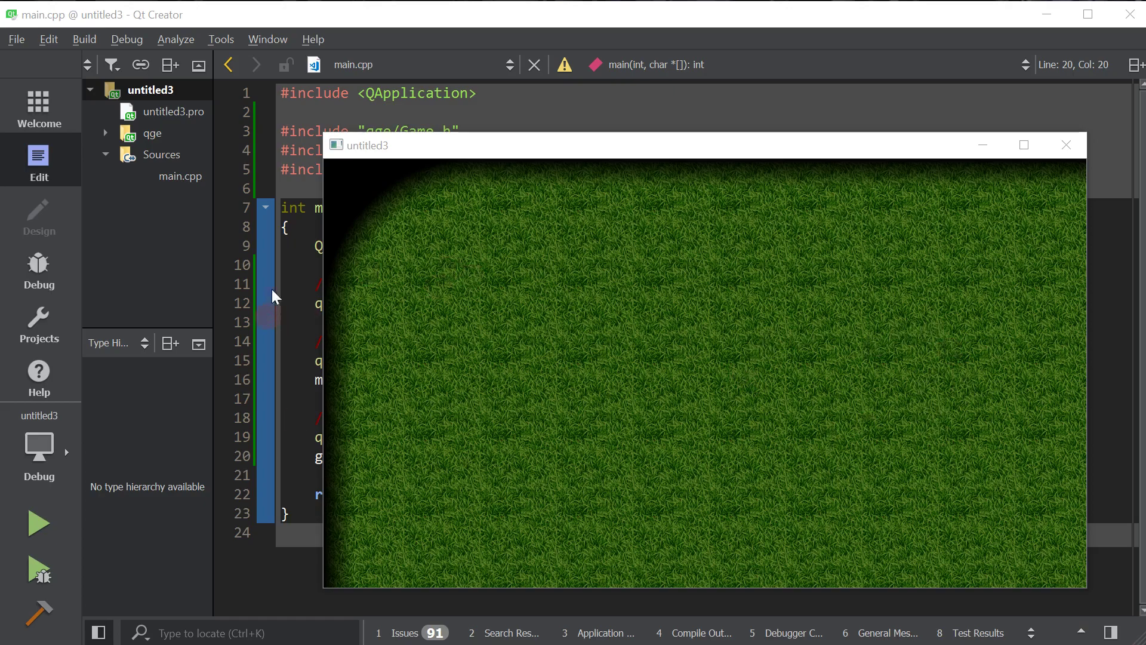
mouse_move(275, 336)
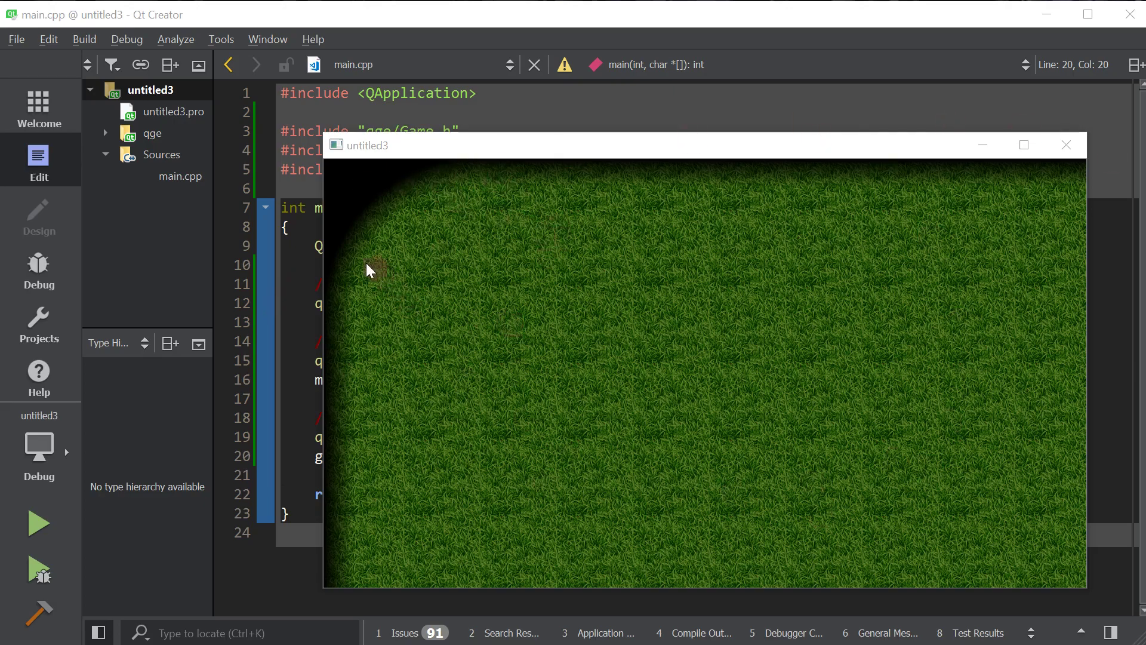
mouse_move(862, 393)
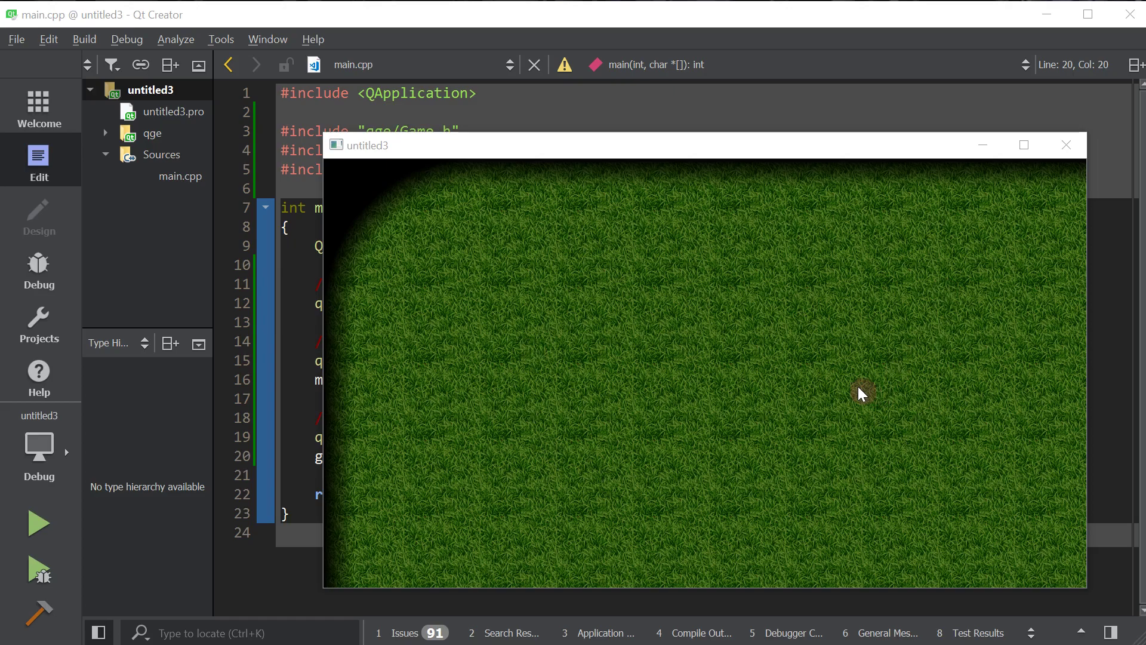
mouse_move(844, 383)
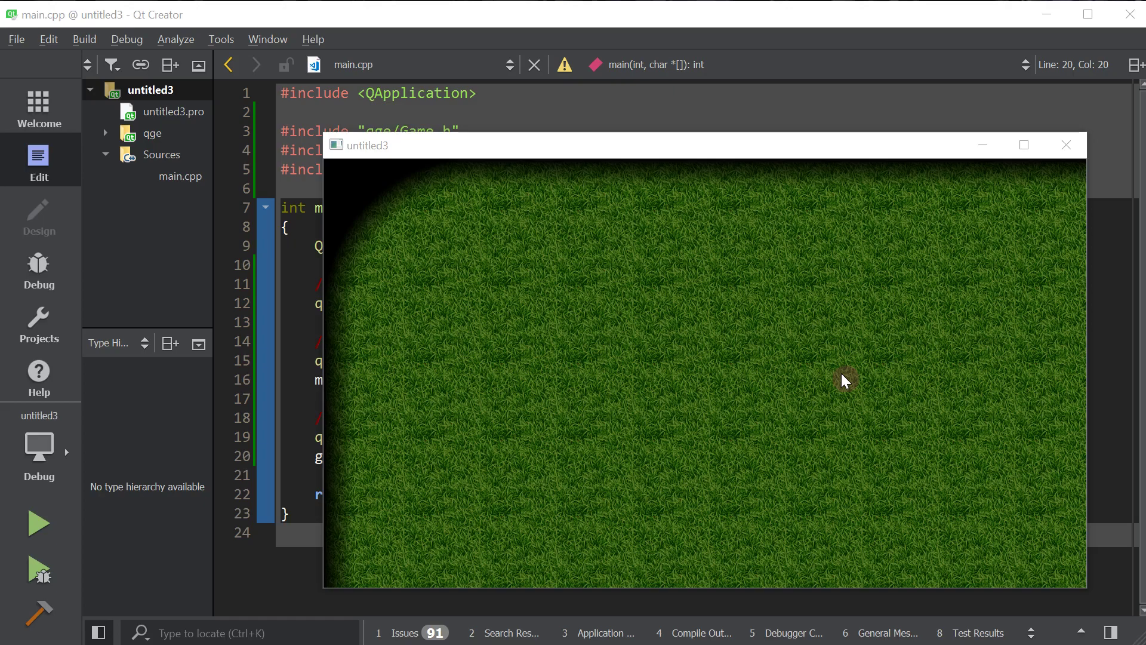
mouse_move(672, 337)
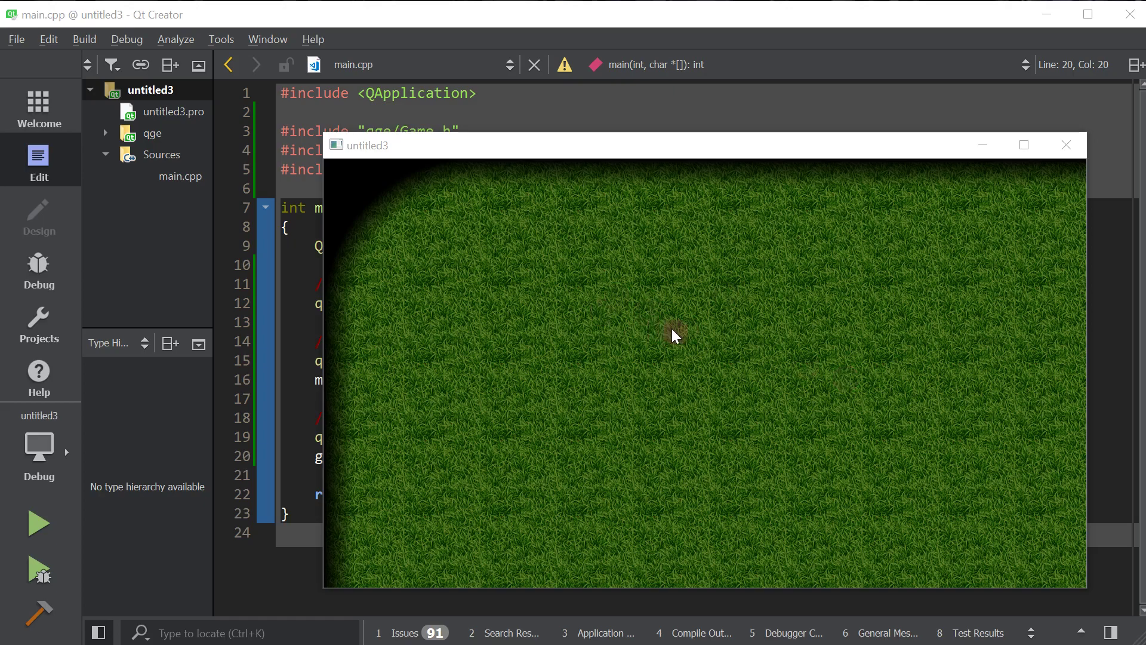